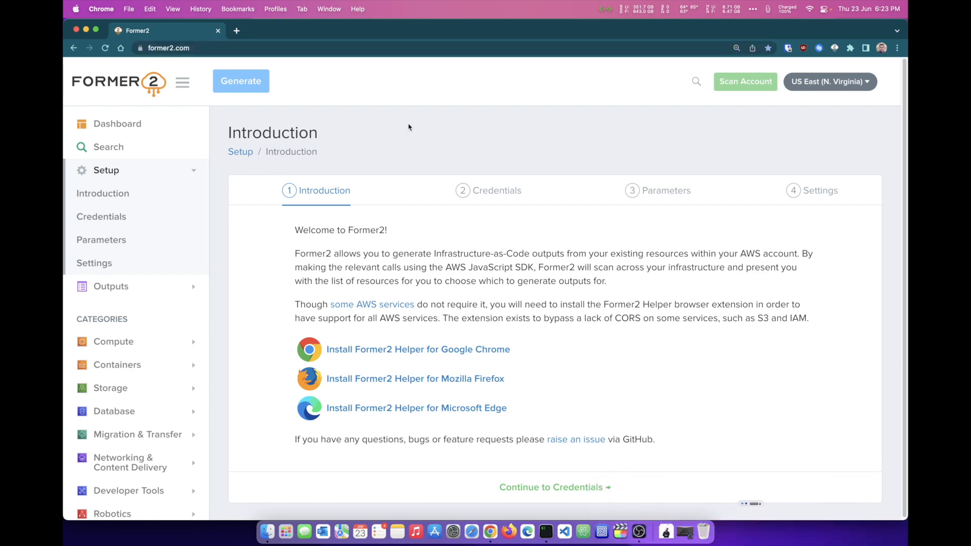
{"action": "mouse_move", "coordinate": [473, 126]}
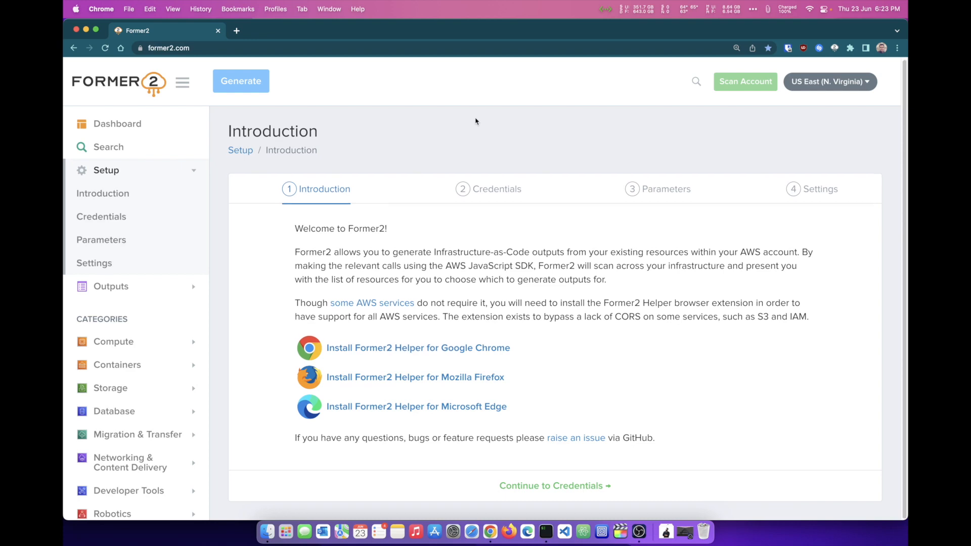
{"action": "mouse_move", "coordinate": [515, 148]}
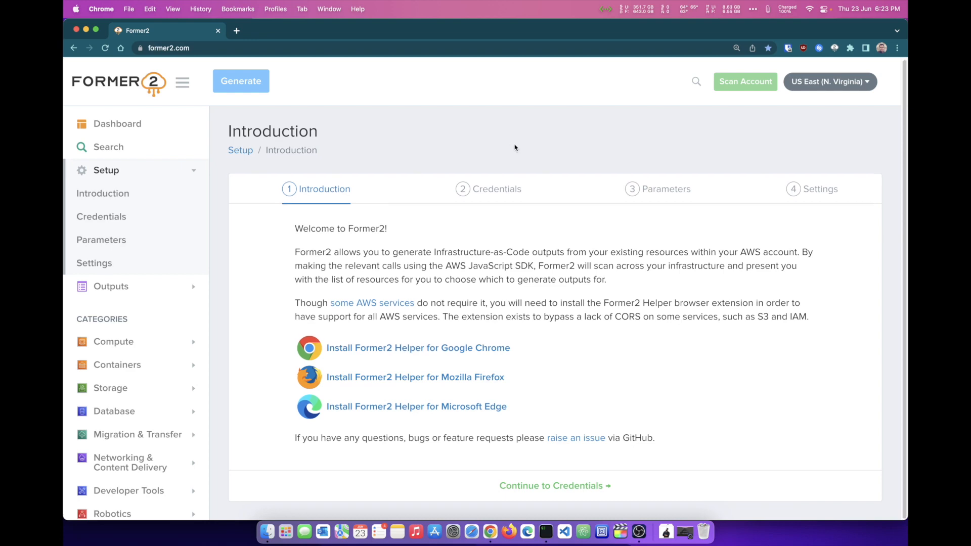
{"action": "mouse_move", "coordinate": [254, 175]}
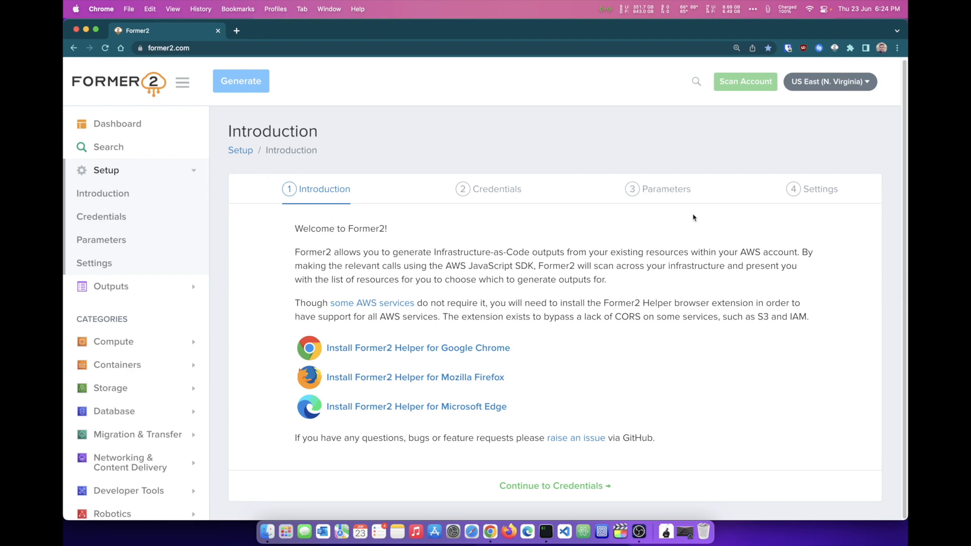
{"action": "mouse_move", "coordinate": [495, 347]}
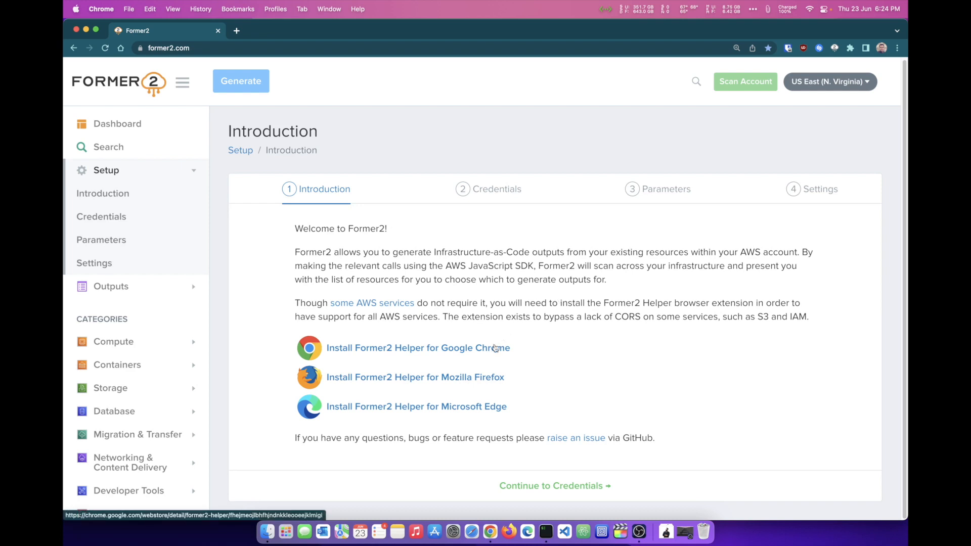
View the Former2 Helper Chrome extension, then return to the Former2 introduction page
{"action": "double_click", "coordinate": [417, 349]}
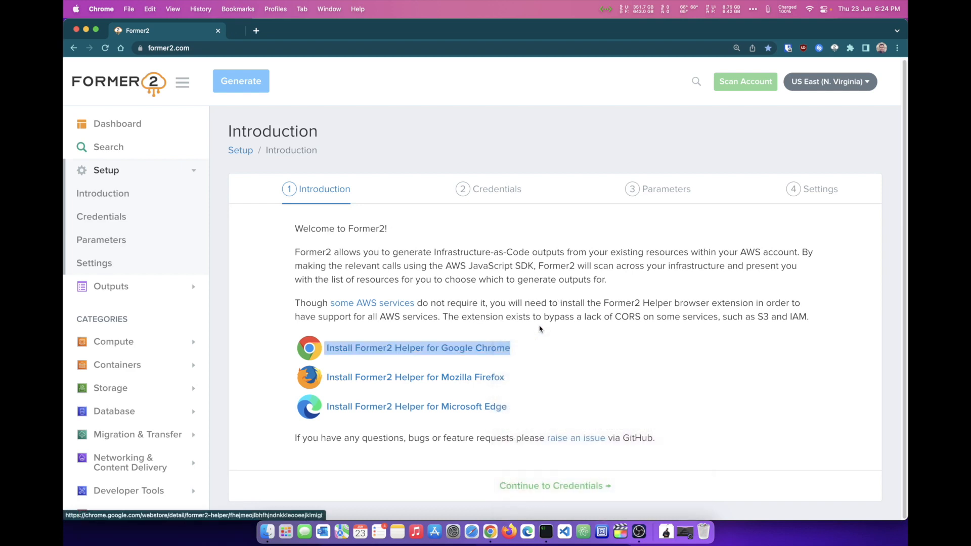
{"action": "left_click", "coordinate": [418, 348]}
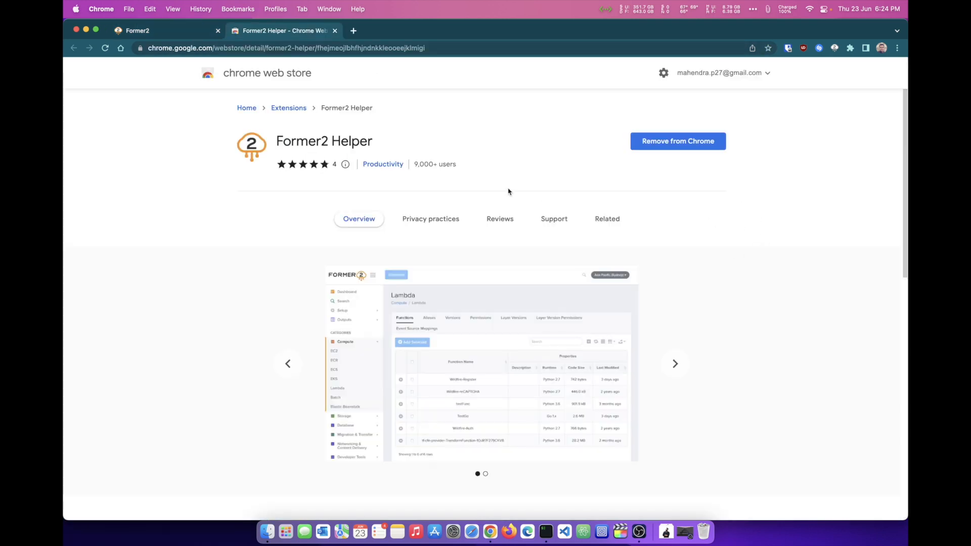
{"action": "left_click", "coordinate": [136, 31]}
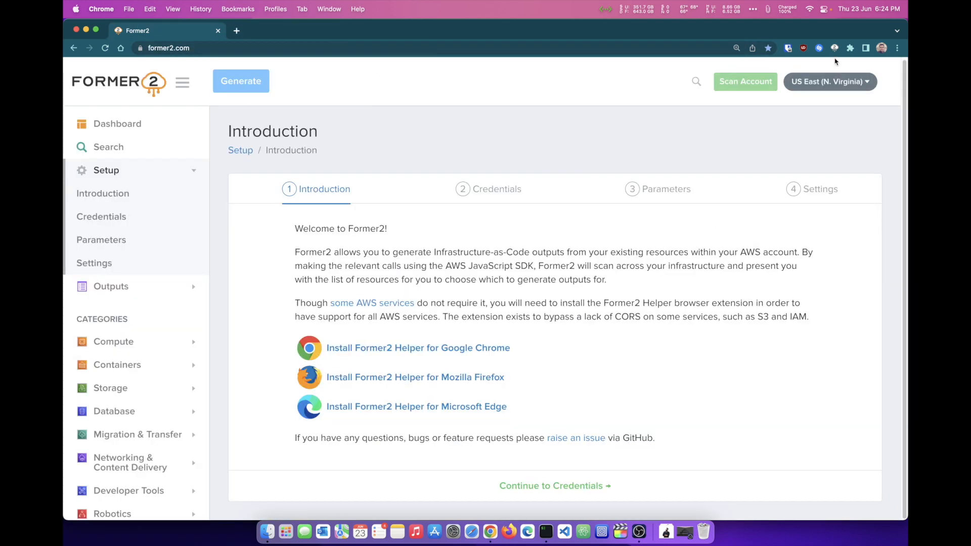
{"action": "mouse_move", "coordinate": [682, 327]}
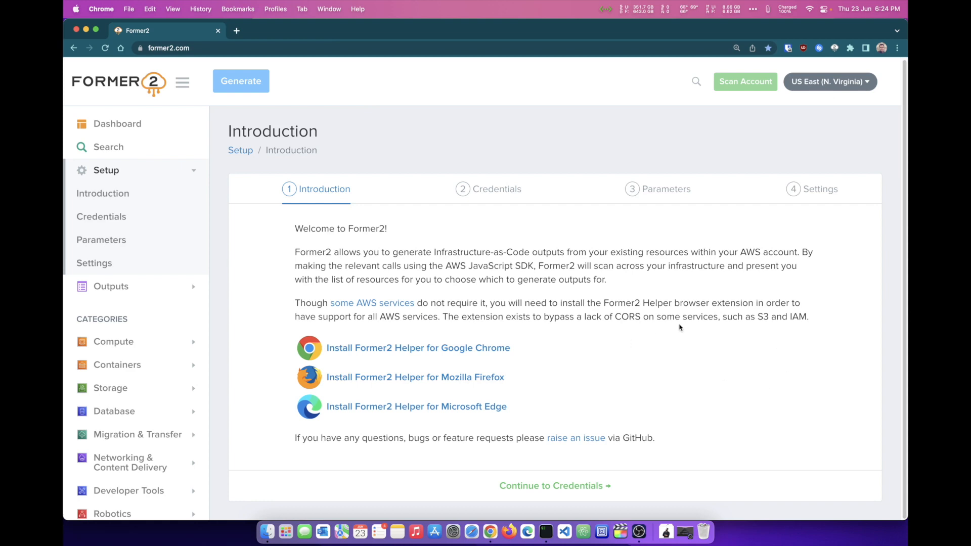
{"action": "mouse_move", "coordinate": [719, 388]}
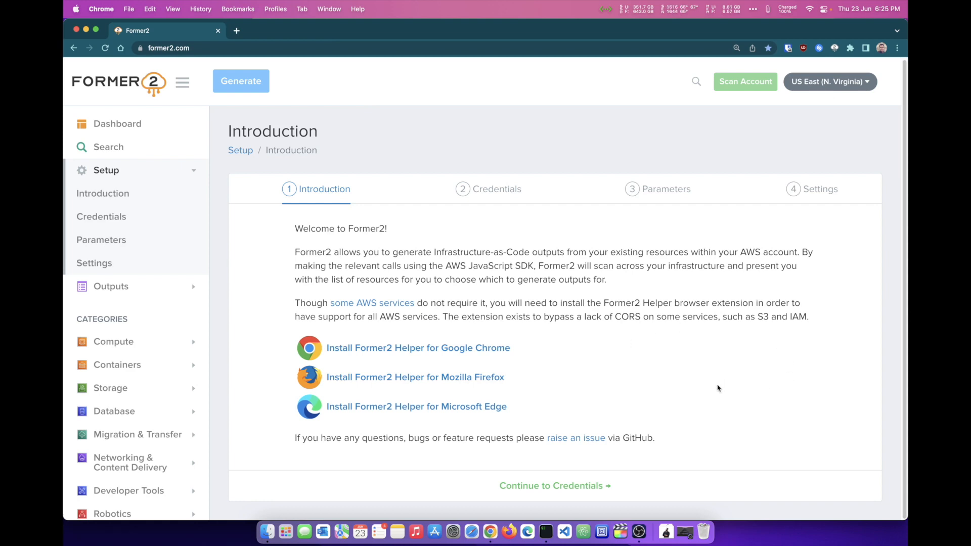
{"action": "mouse_move", "coordinate": [590, 485]}
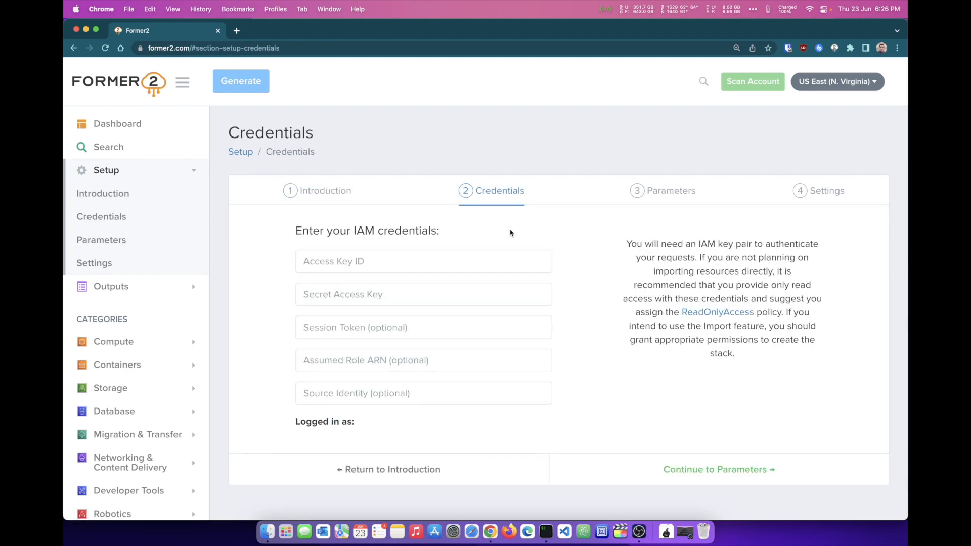
{"action": "mouse_move", "coordinate": [508, 230]}
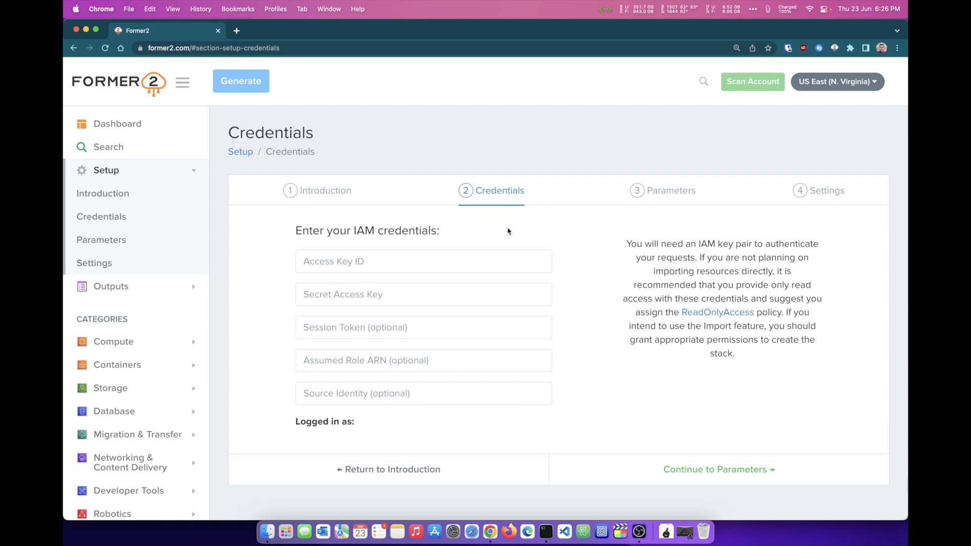
{"action": "mouse_move", "coordinate": [701, 325]}
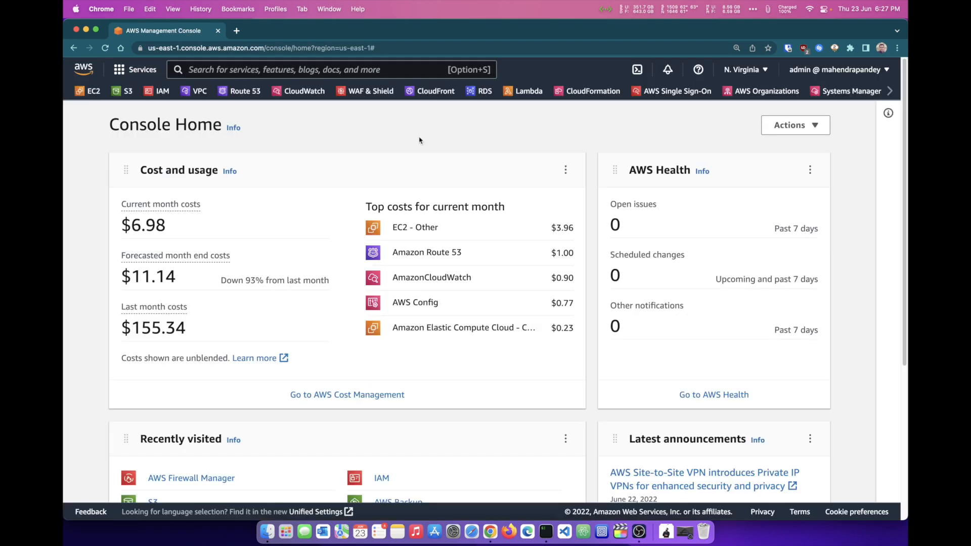
{"action": "mouse_move", "coordinate": [170, 114]}
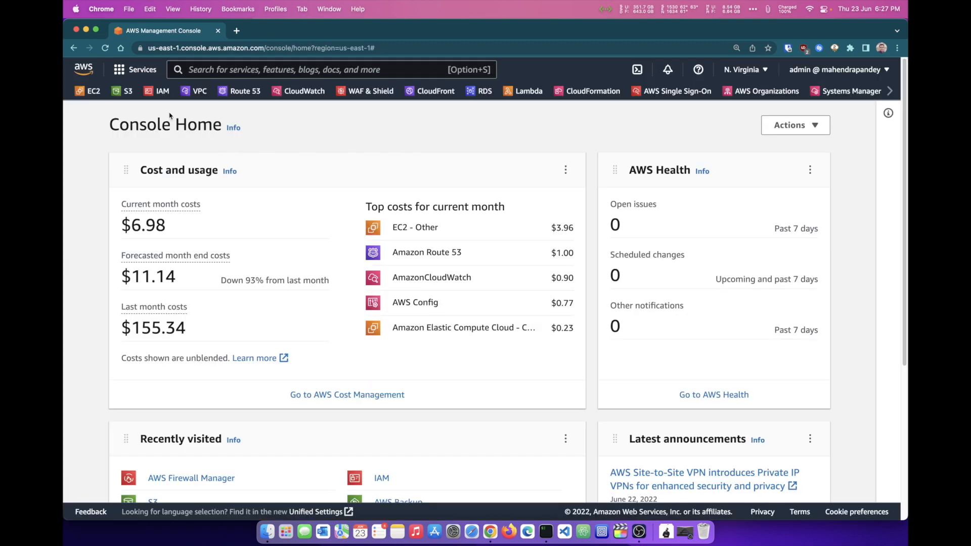
In IAM Users, add user former2 with 'Access key - Programmatic access' ticked
{"action": "left_click", "coordinate": [306, 31]}
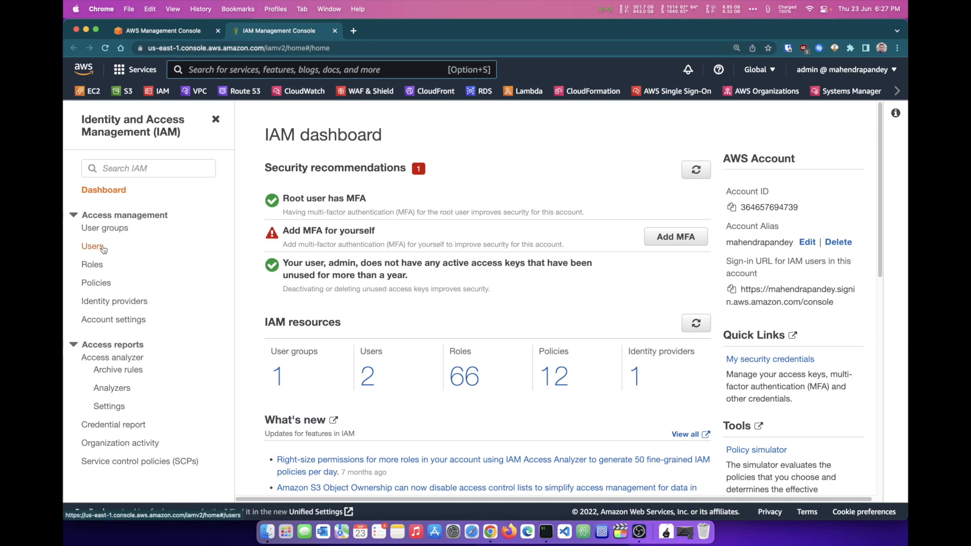
{"action": "left_click", "coordinate": [93, 246]}
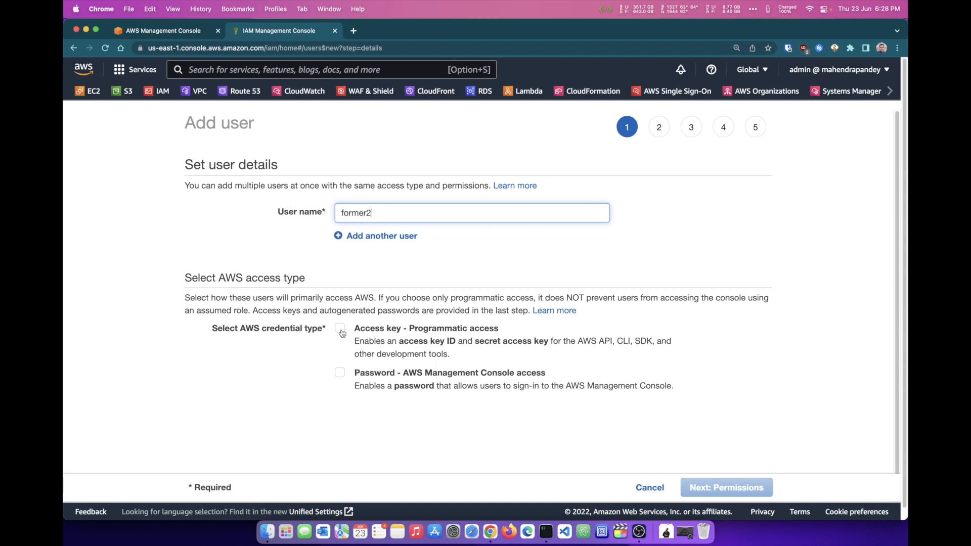
{"action": "left_click", "coordinate": [340, 331]}
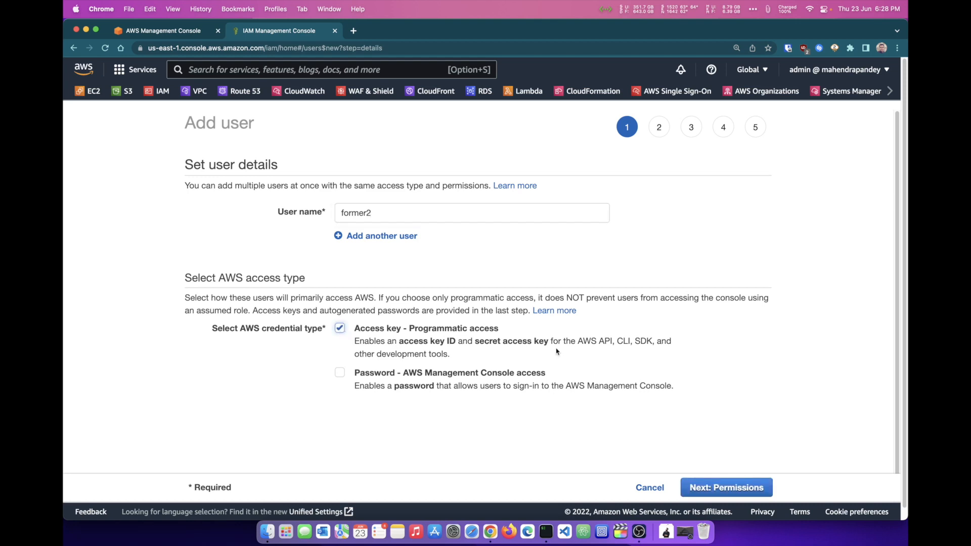
{"action": "mouse_move", "coordinate": [454, 354]}
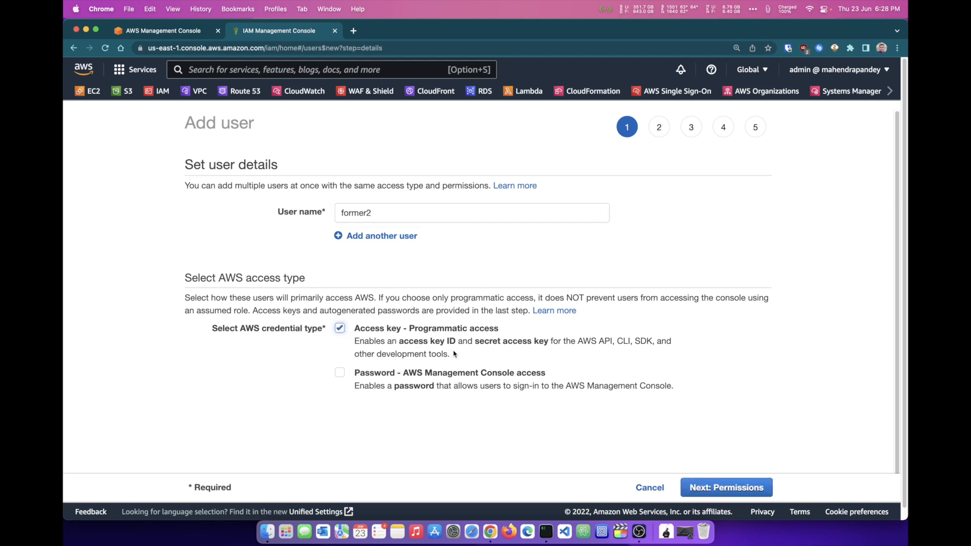
{"action": "mouse_move", "coordinate": [652, 362]}
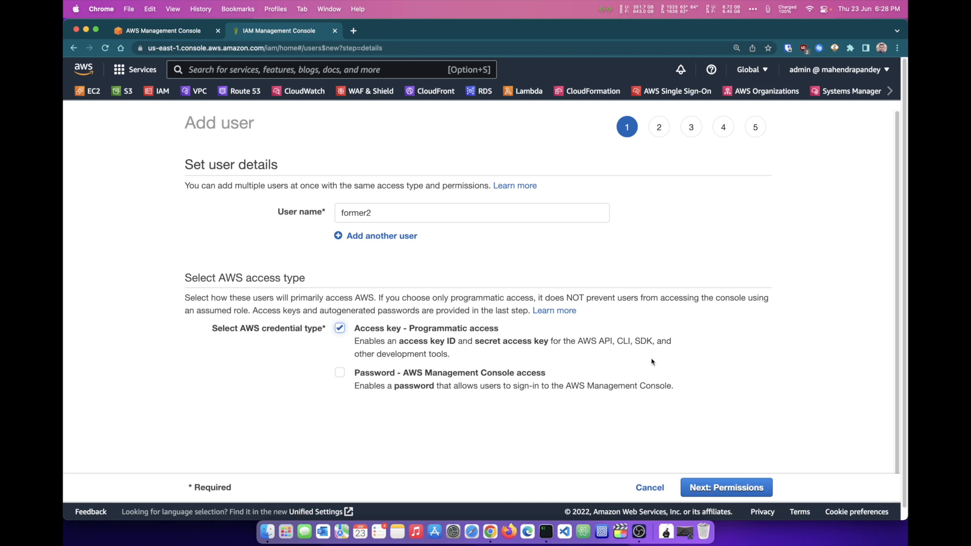
Choose 'Attach existing policies directly' and search for the ReadOnlyAccess policy
{"action": "left_click", "coordinate": [726, 488]}
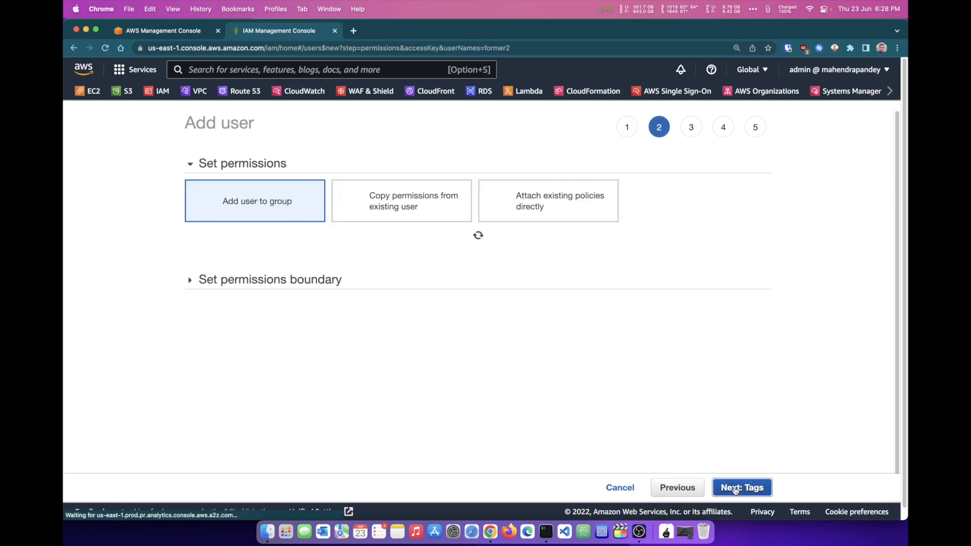
{"action": "left_click", "coordinate": [255, 201]}
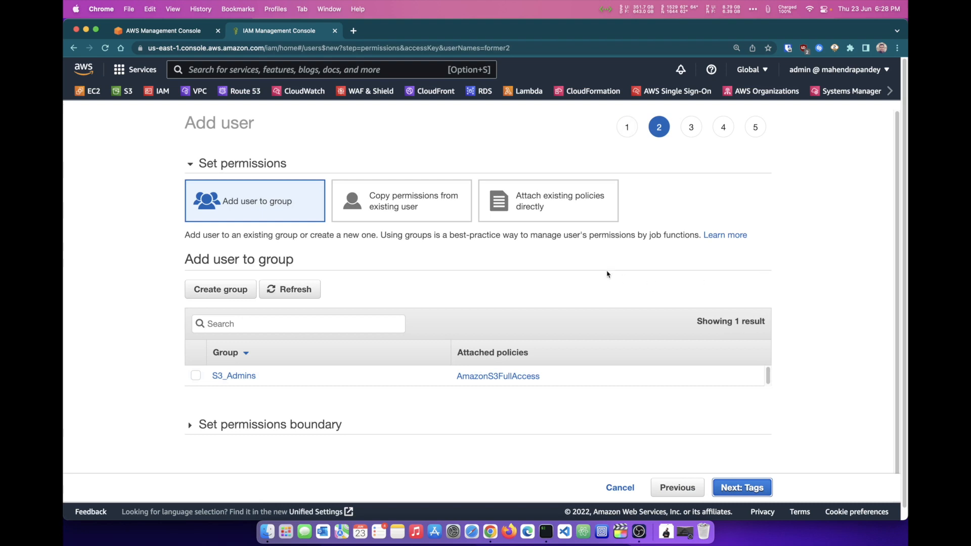
{"action": "left_click", "coordinate": [549, 201]}
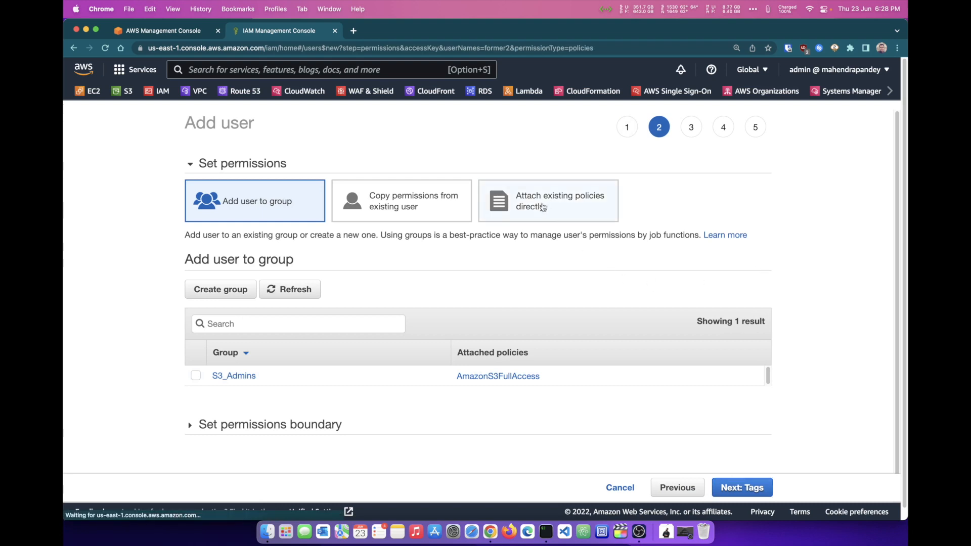
{"action": "left_click", "coordinate": [549, 201]}
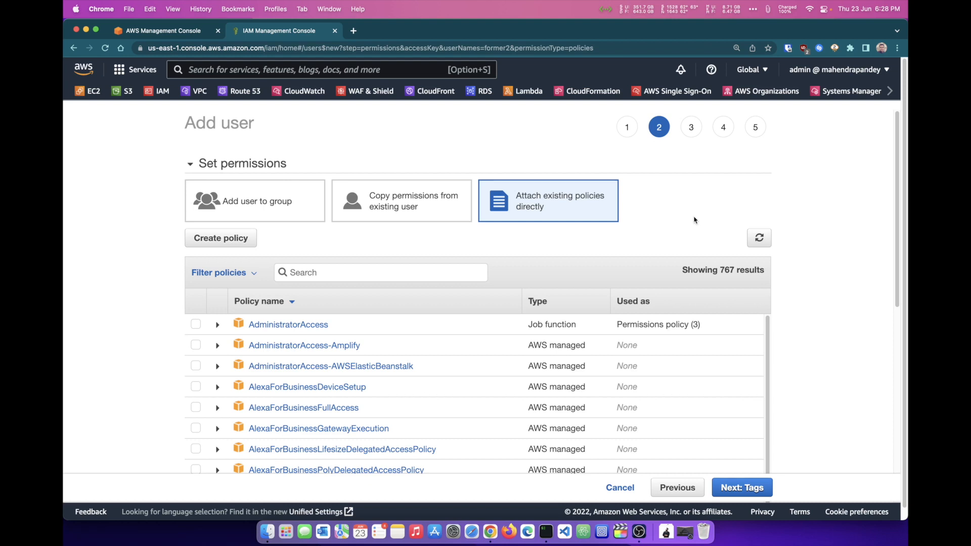
{"action": "type", "text": "ReadOnlyAccess"}
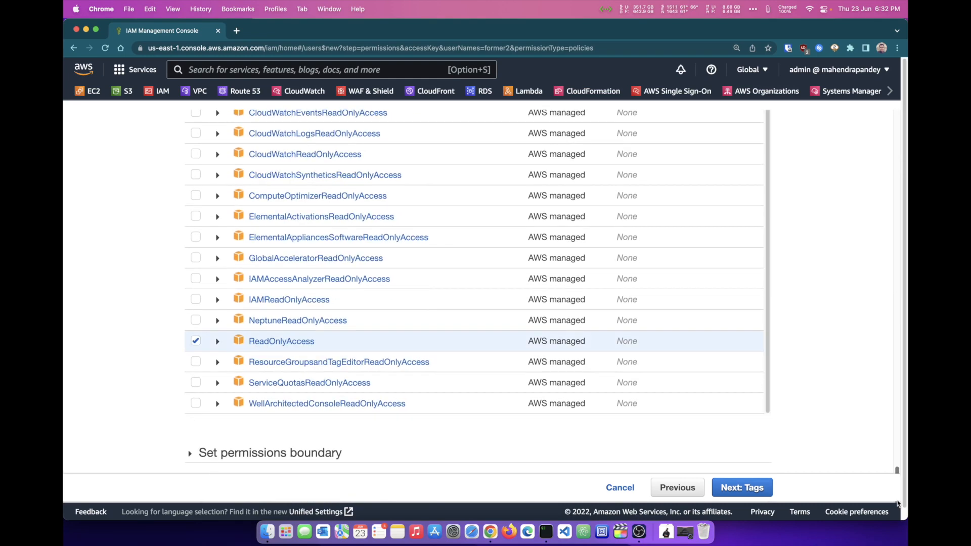
{"action": "mouse_move", "coordinate": [287, 354]}
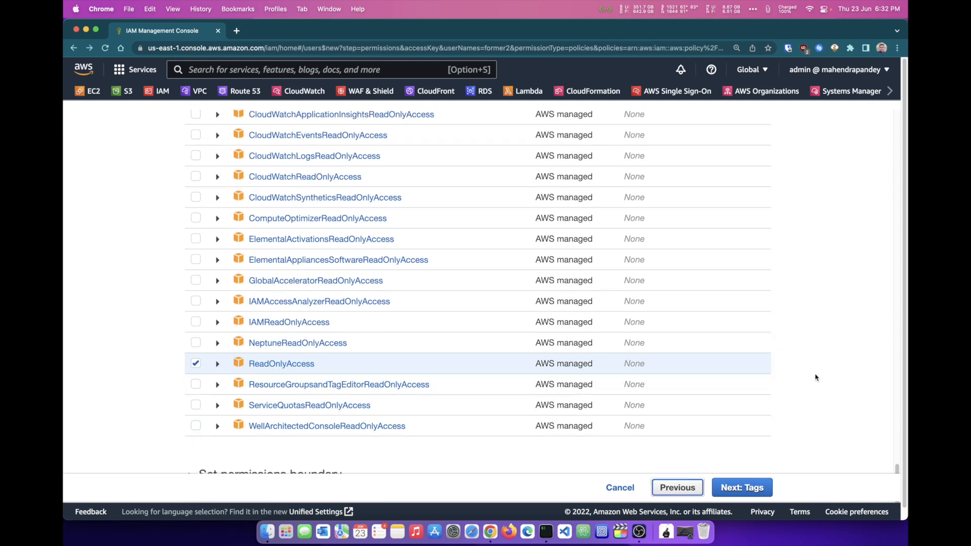
{"action": "mouse_move", "coordinate": [832, 364]}
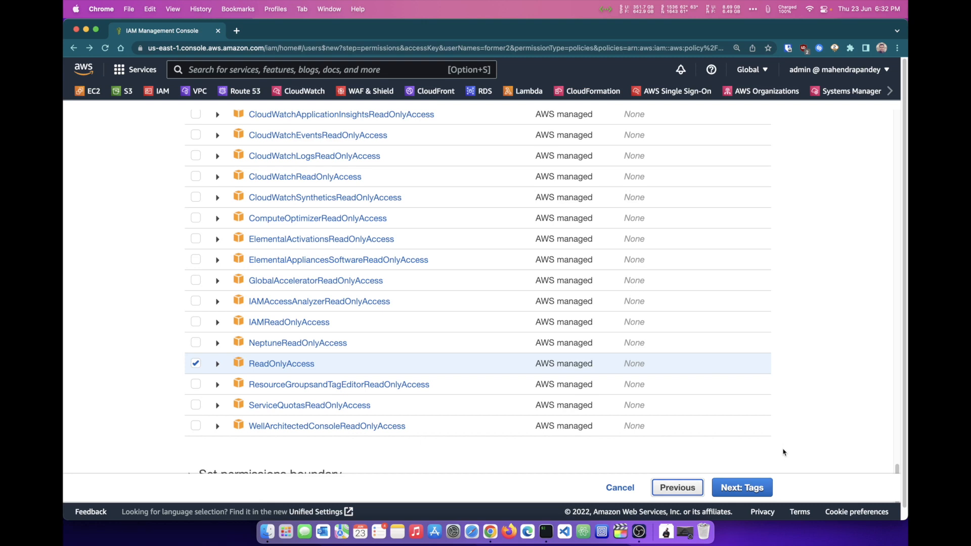
Review and create the former2 user, then download its credentials .csv
{"action": "left_click", "coordinate": [742, 487]}
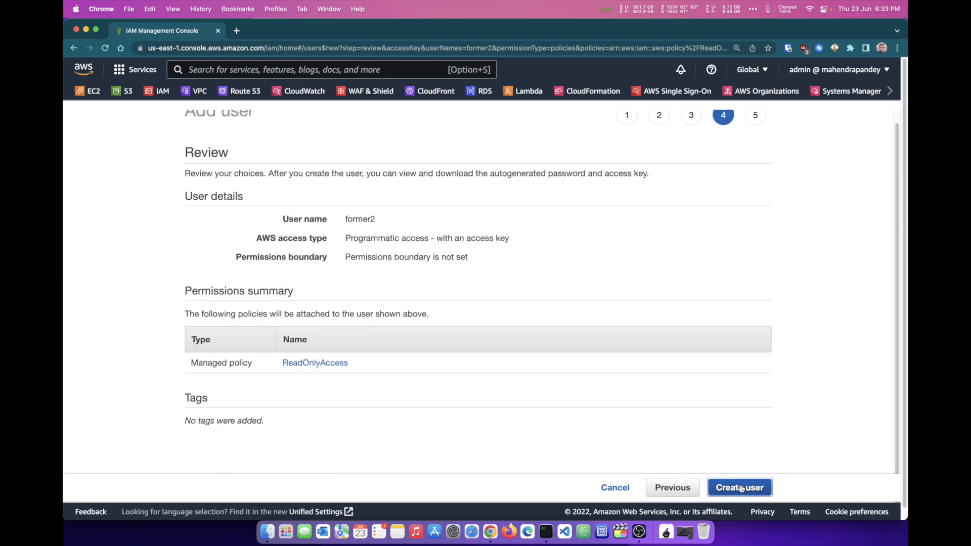
{"action": "left_click", "coordinate": [740, 487]}
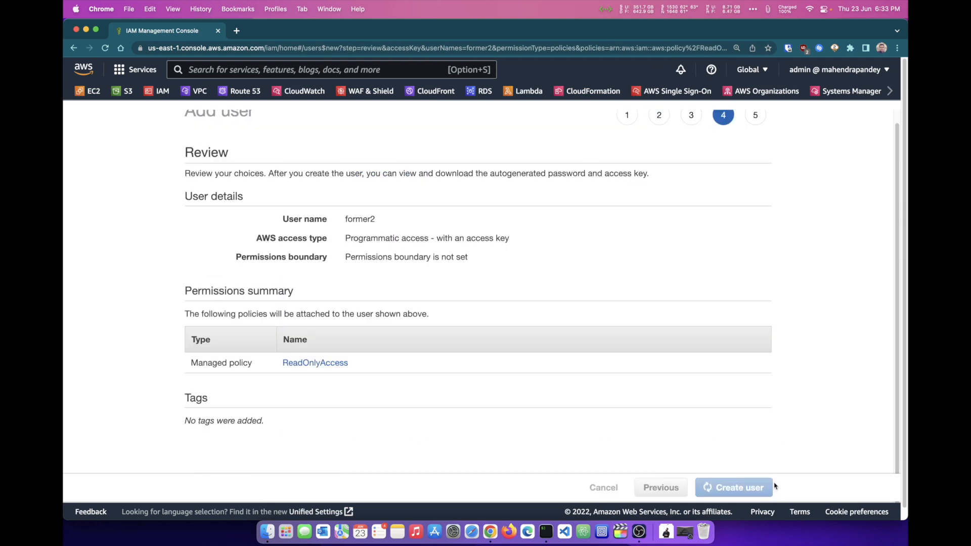
{"action": "left_click", "coordinate": [735, 487]}
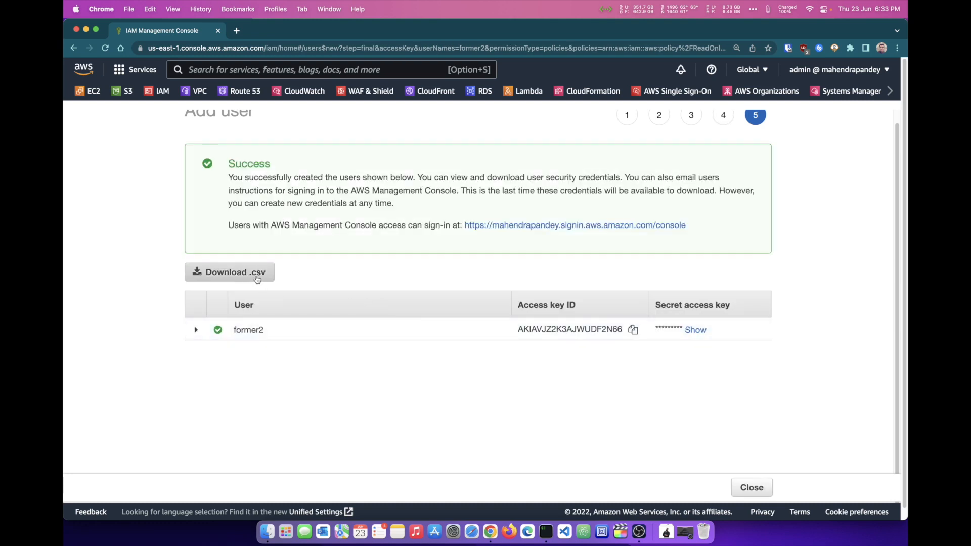
{"action": "left_click", "coordinate": [229, 272]}
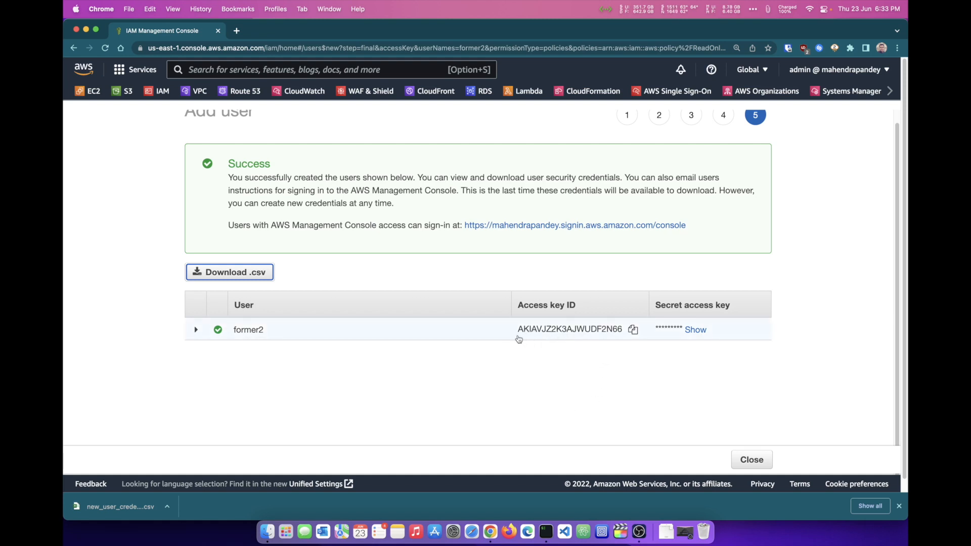
{"action": "mouse_move", "coordinate": [631, 340]}
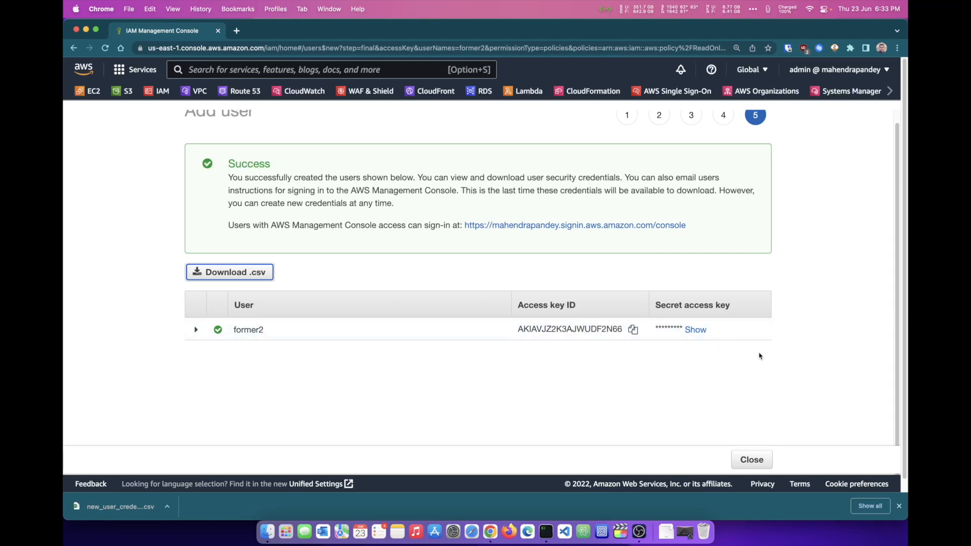
{"action": "left_click", "coordinate": [696, 330]}
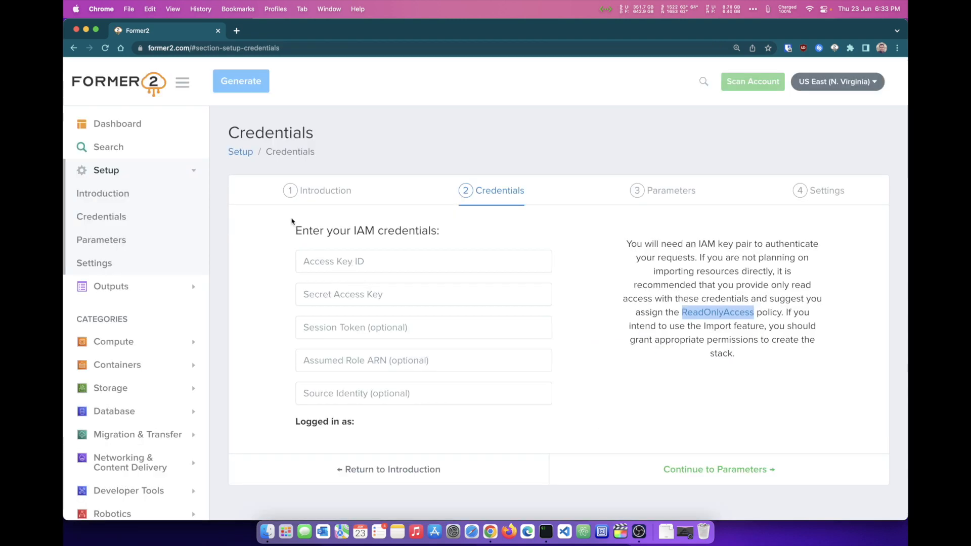
{"action": "mouse_move", "coordinate": [405, 243]}
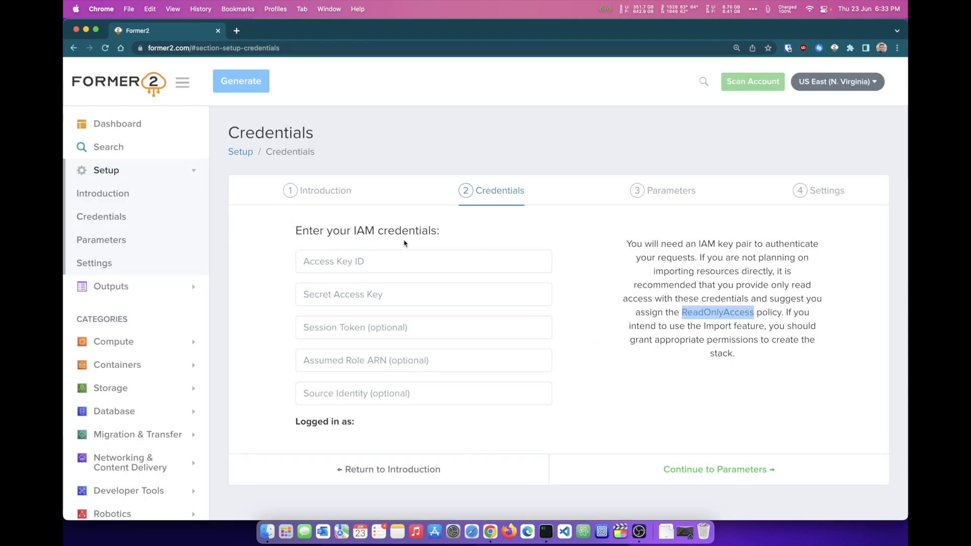
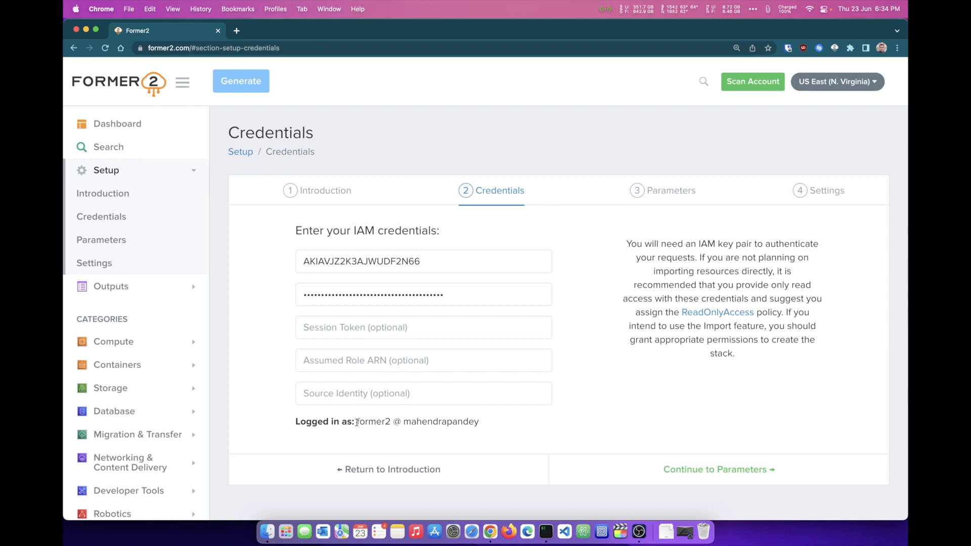
{"action": "double_click", "coordinate": [373, 421]}
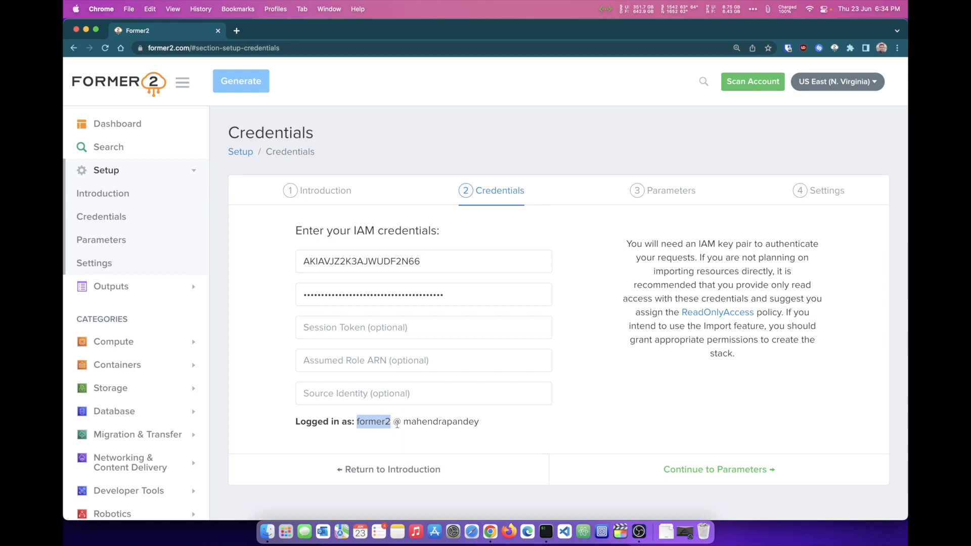
{"action": "mouse_move", "coordinate": [631, 431]}
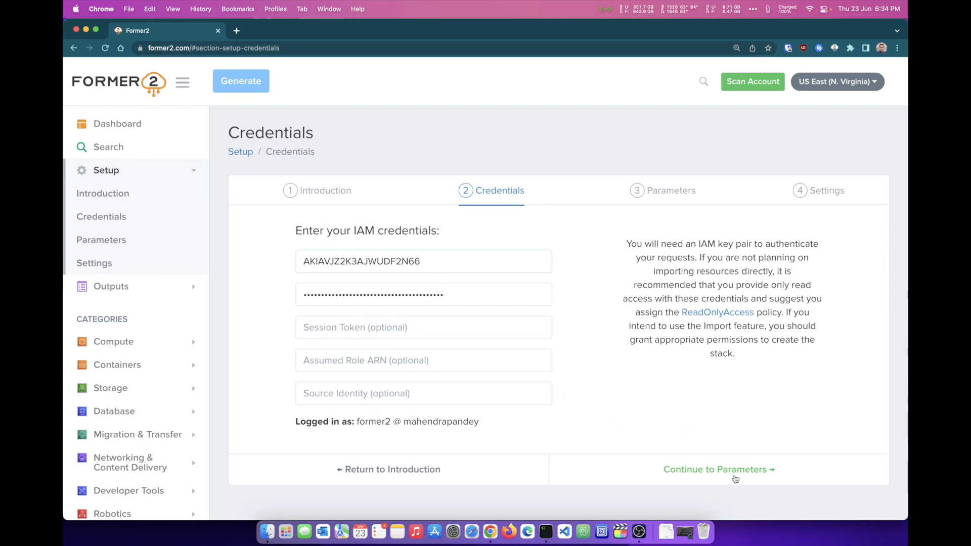
{"action": "left_click", "coordinate": [720, 469]}
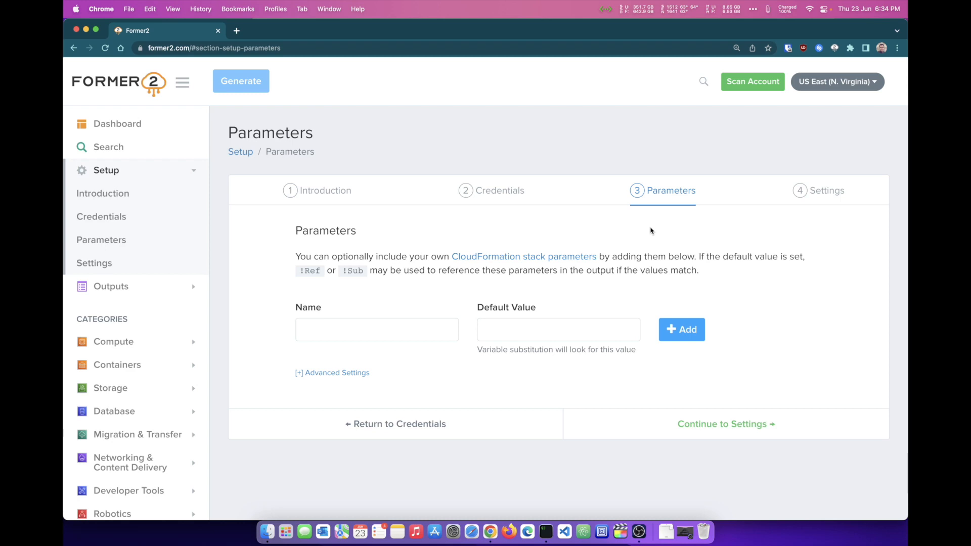
{"action": "mouse_move", "coordinate": [608, 393]}
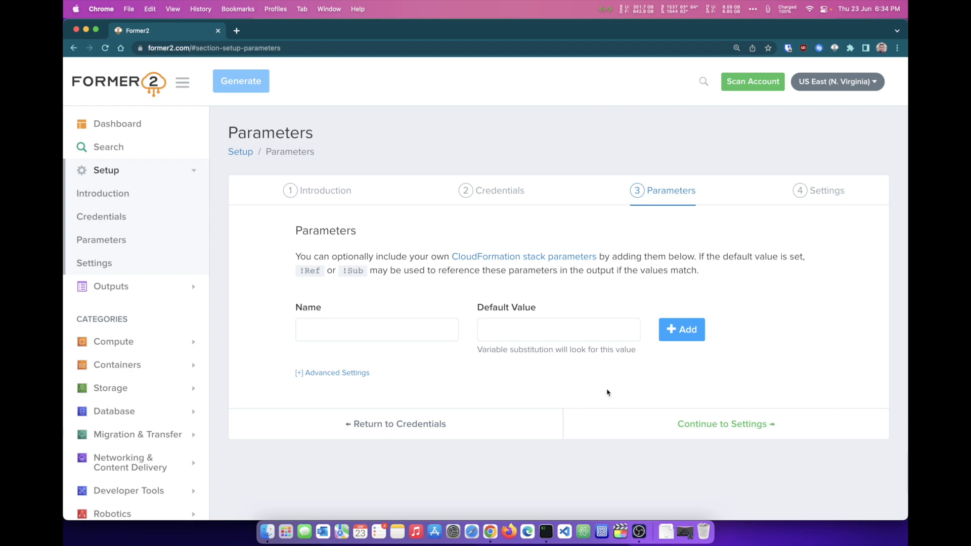
{"action": "mouse_move", "coordinate": [718, 429]}
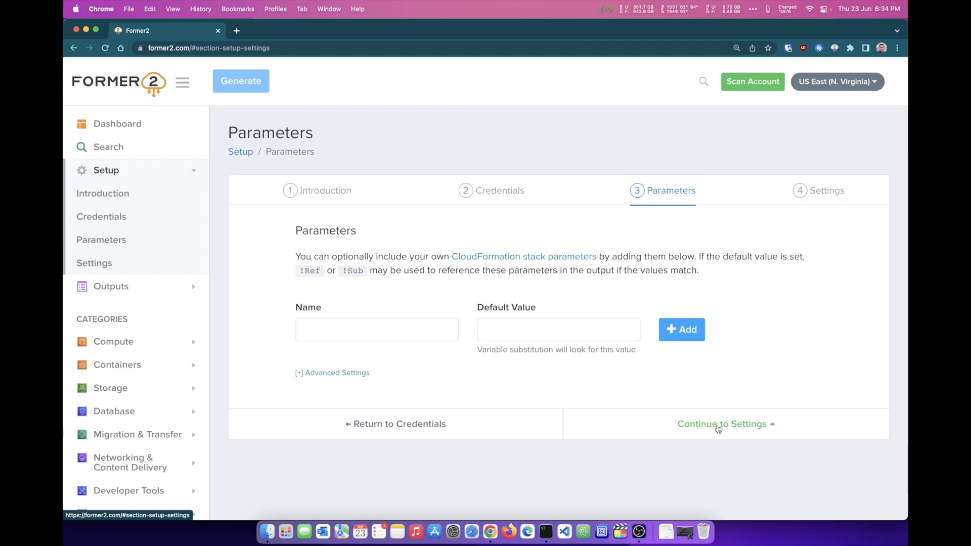
Continue to the Settings step without adding any parameters
{"action": "left_click", "coordinate": [723, 424]}
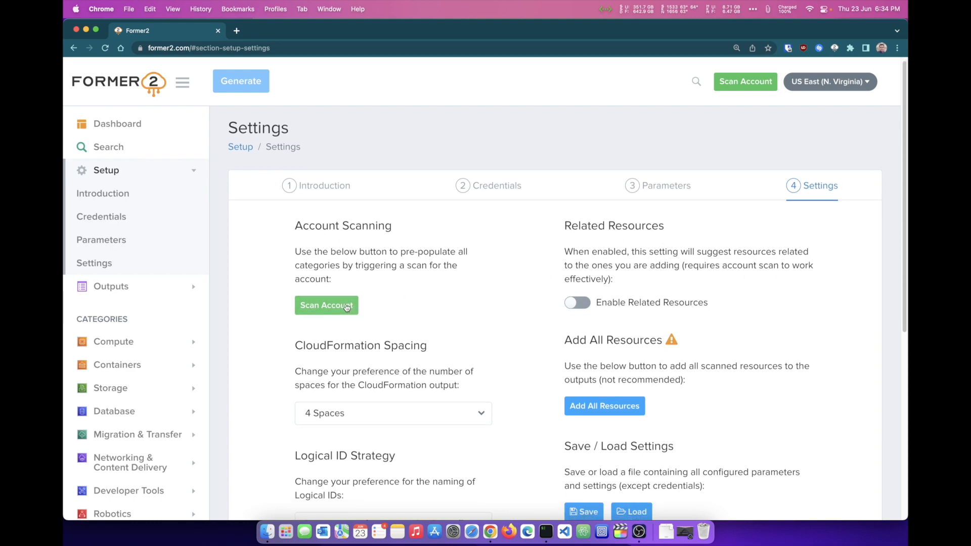
{"action": "mouse_move", "coordinate": [344, 309]}
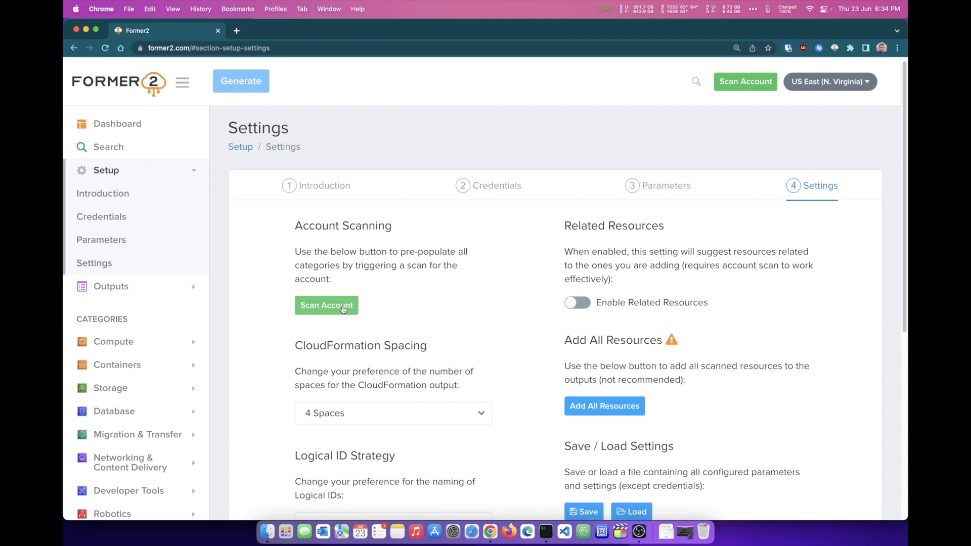
Run Scan Account, then expand Compute and select EC2 in the sidebar
{"action": "left_click", "coordinate": [326, 305]}
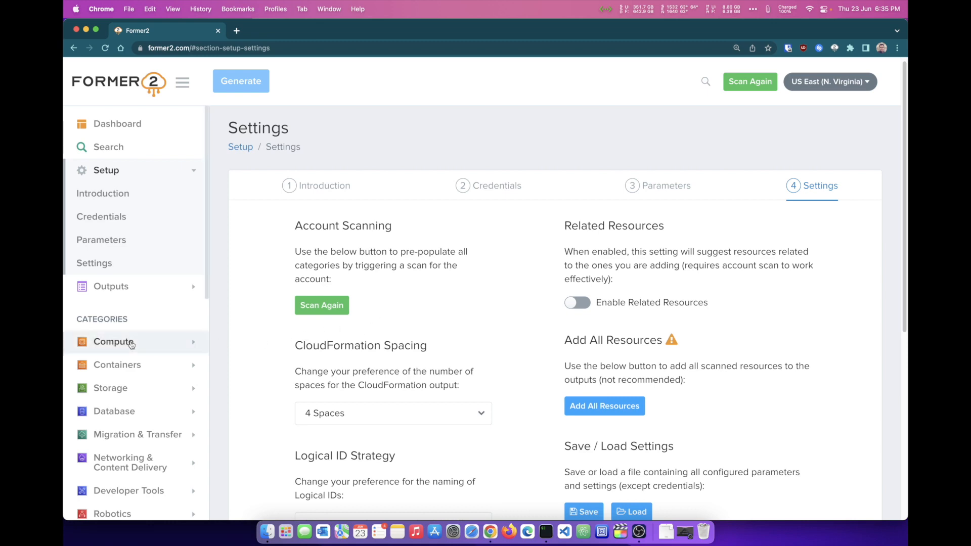
{"action": "scroll", "scroll_direction": "down", "scroll_amount": 3}
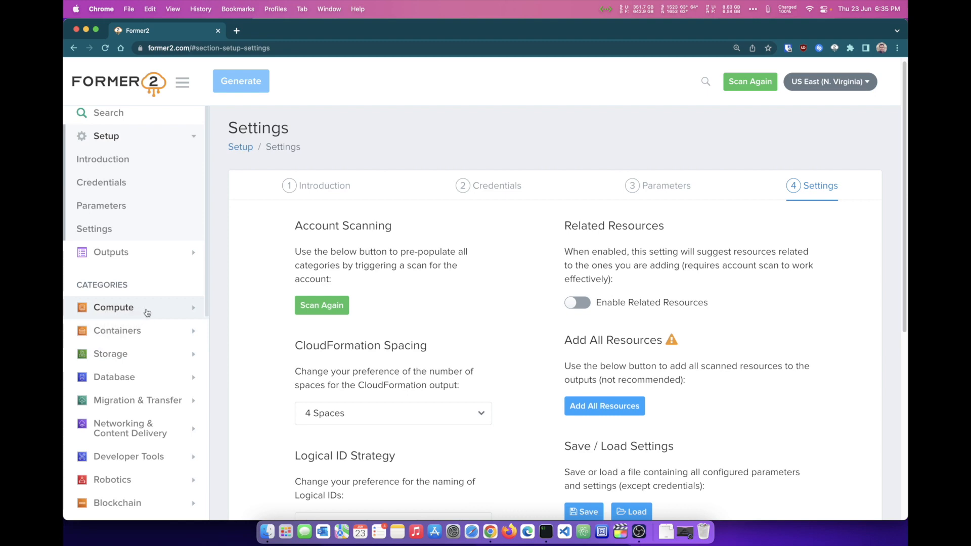
{"action": "left_click", "coordinate": [113, 307]}
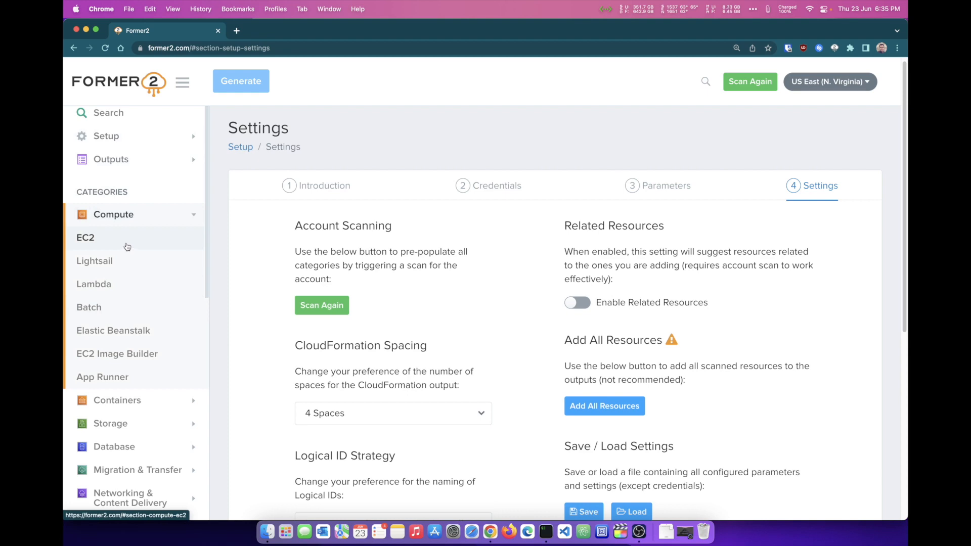
{"action": "left_click", "coordinate": [85, 238]}
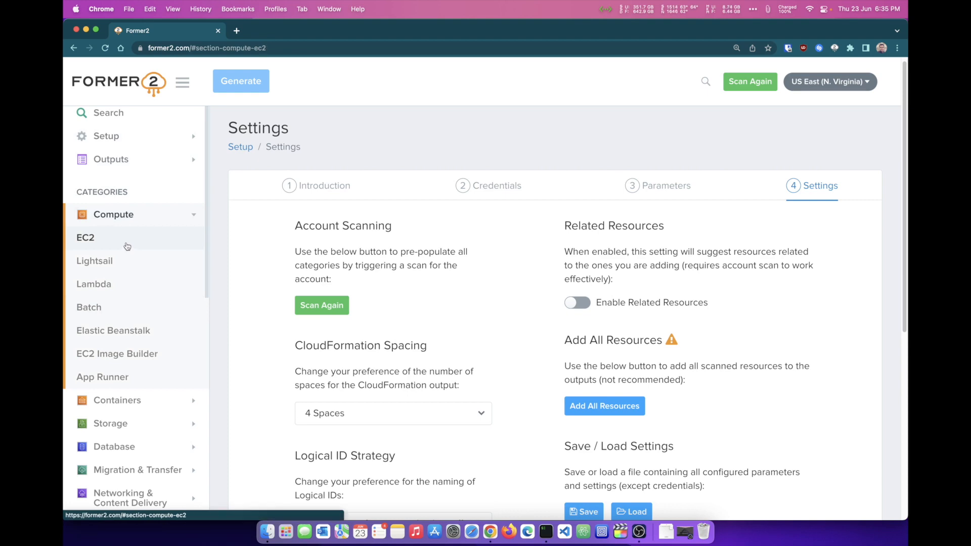
Add the datalake demo S3 bucket and Demo_Instance to the outputs
{"action": "left_click", "coordinate": [86, 238]}
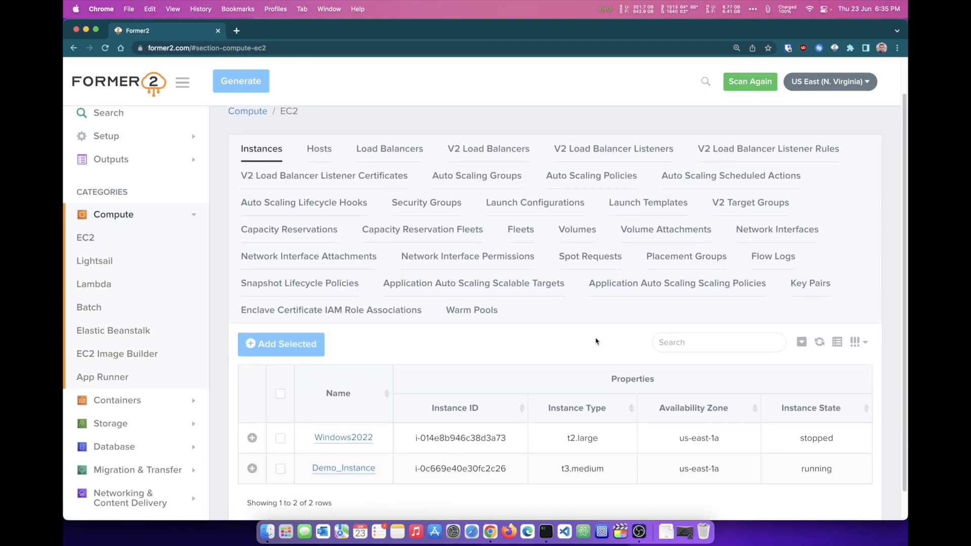
{"action": "scroll", "scroll_direction": "down", "scroll_amount": 3}
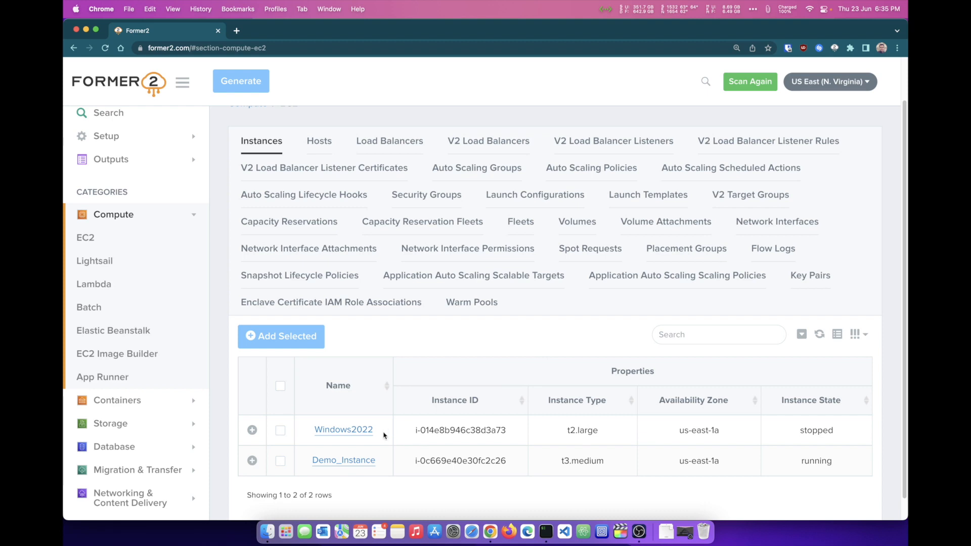
{"action": "mouse_move", "coordinate": [456, 445]}
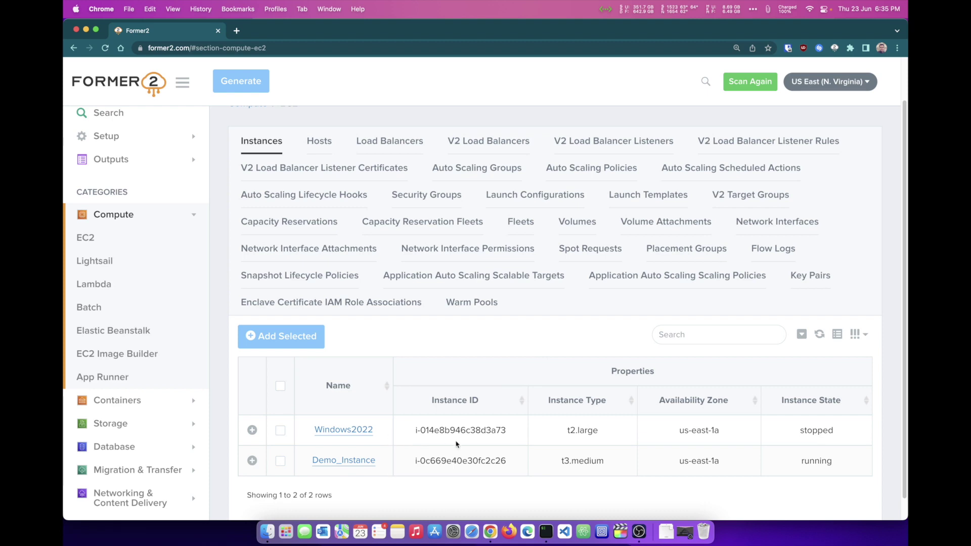
{"action": "left_click", "coordinate": [279, 461]}
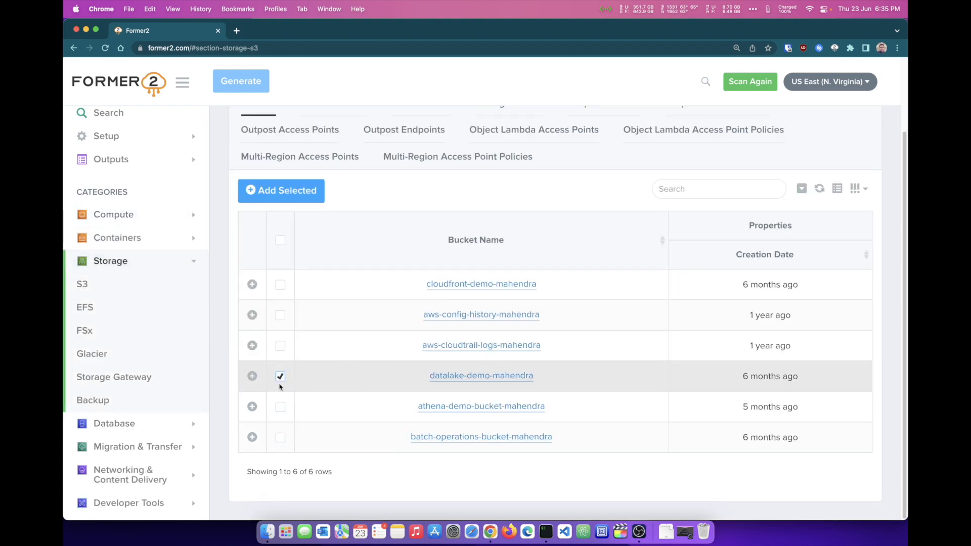
{"action": "left_click", "coordinate": [281, 191]}
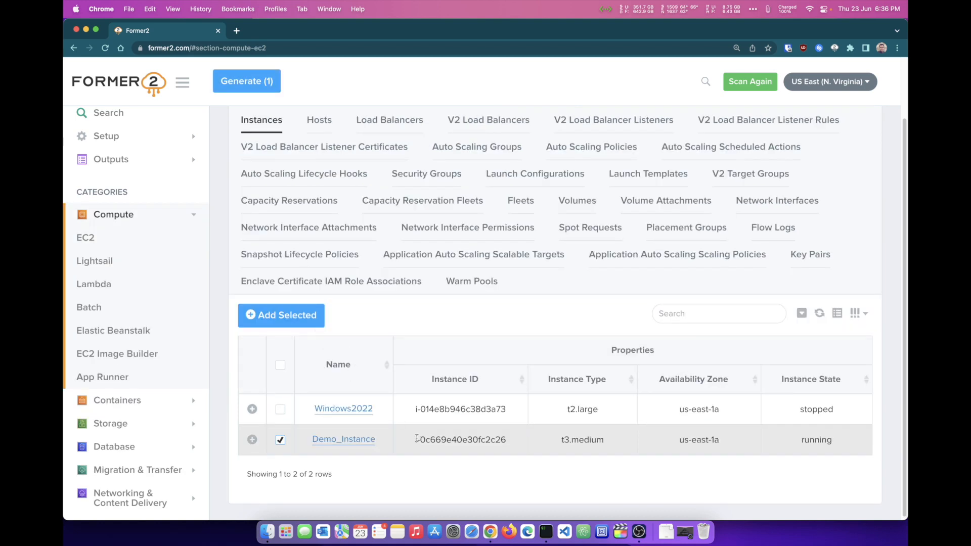
{"action": "left_click", "coordinate": [281, 315]}
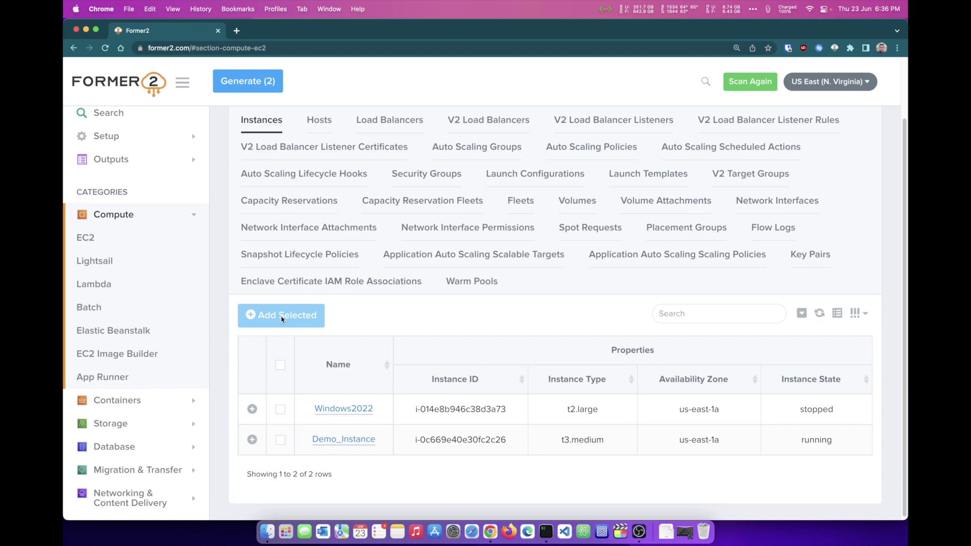
{"action": "mouse_move", "coordinate": [255, 92]}
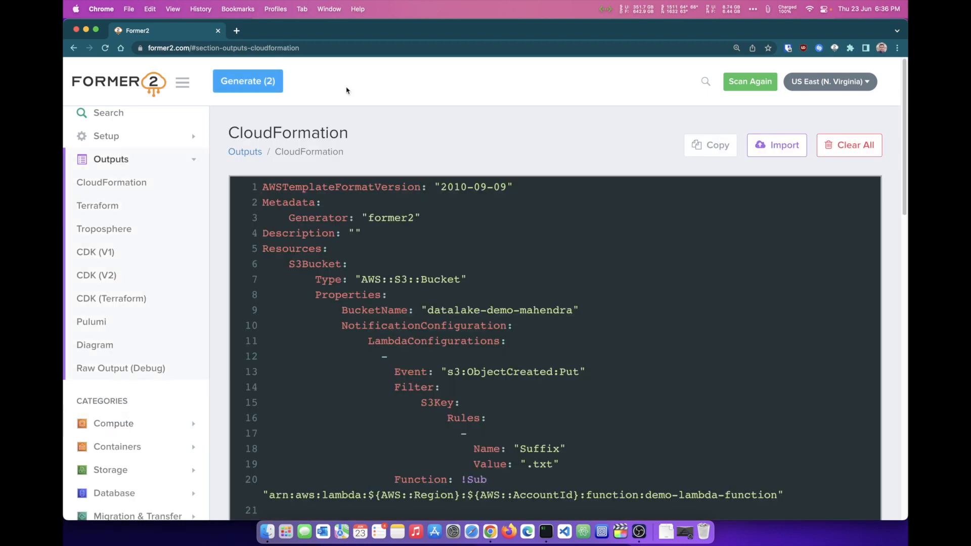
Switch the output to Terraform format and copy the generated template
{"action": "scroll", "scroll_direction": "down", "scroll_amount": 3}
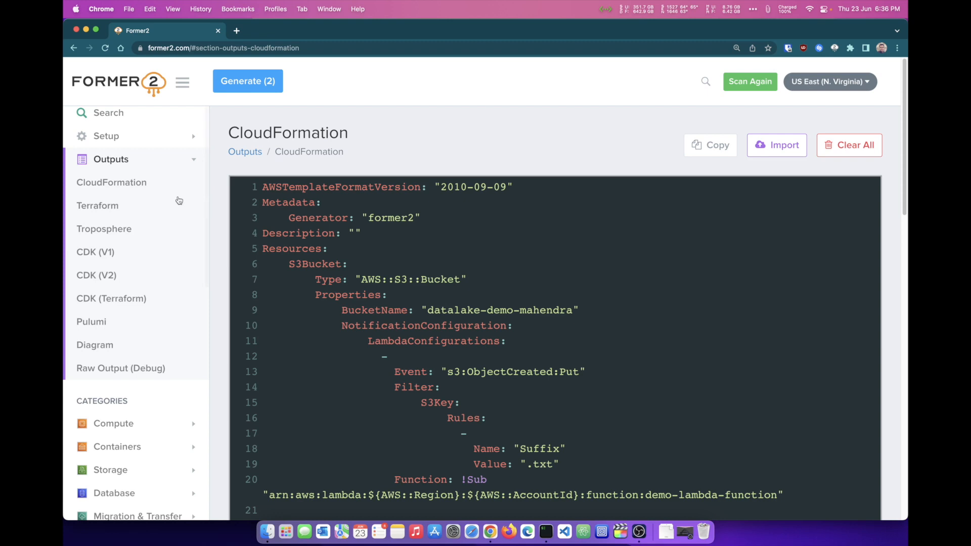
{"action": "left_click", "coordinate": [97, 205]}
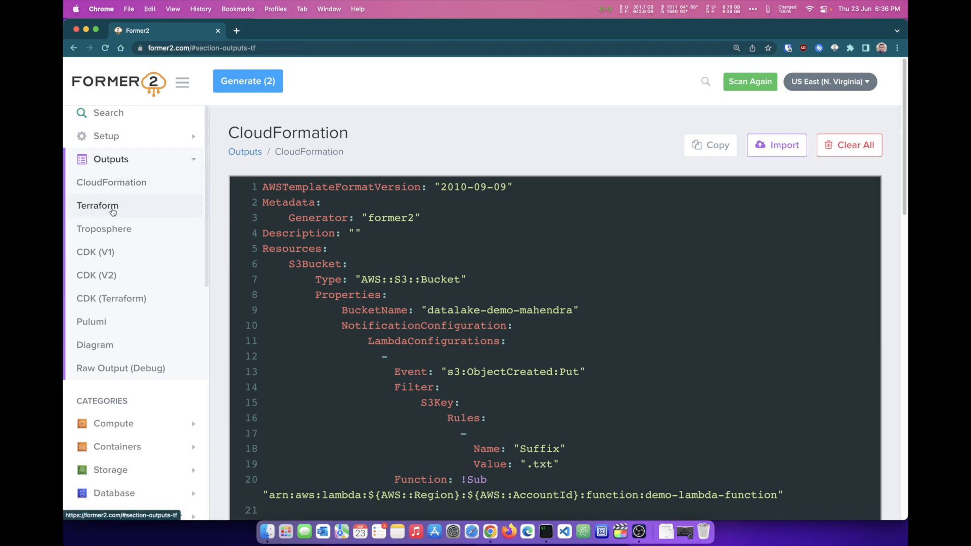
{"action": "left_click", "coordinate": [97, 206]}
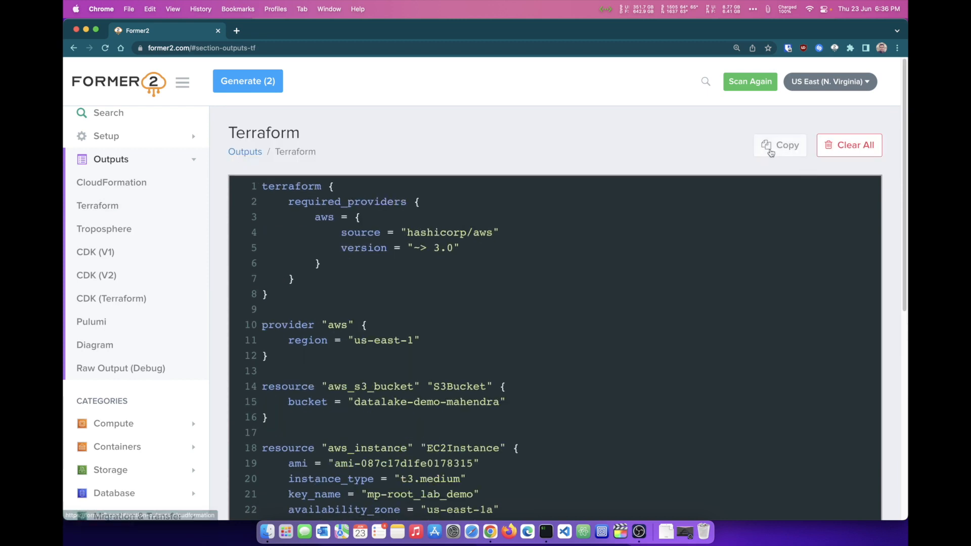
{"action": "left_click", "coordinate": [781, 145]}
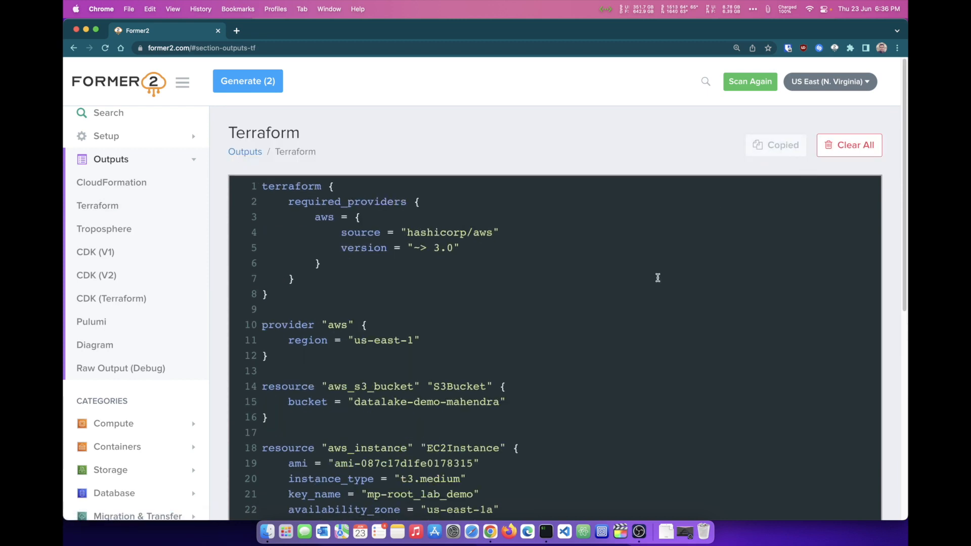
{"action": "left_click", "coordinate": [565, 532]}
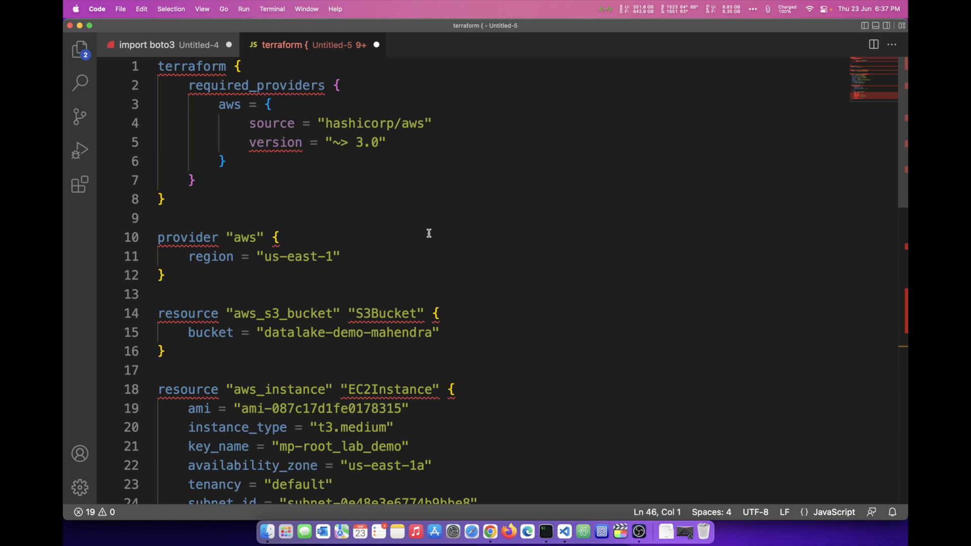
{"action": "mouse_move", "coordinate": [387, 224]}
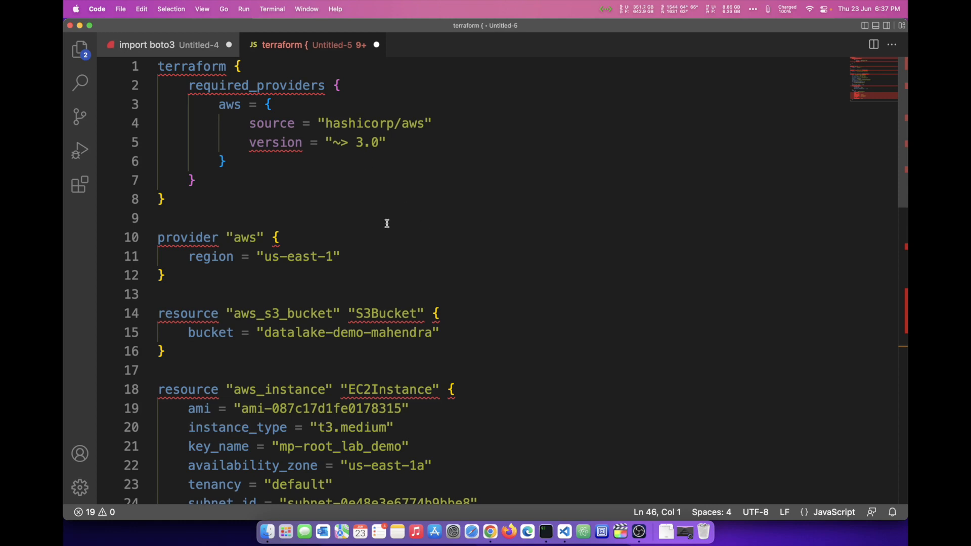
Switch to the VS Code untitled file holding the pasted Terraform code
{"action": "left_click", "coordinate": [495, 532]}
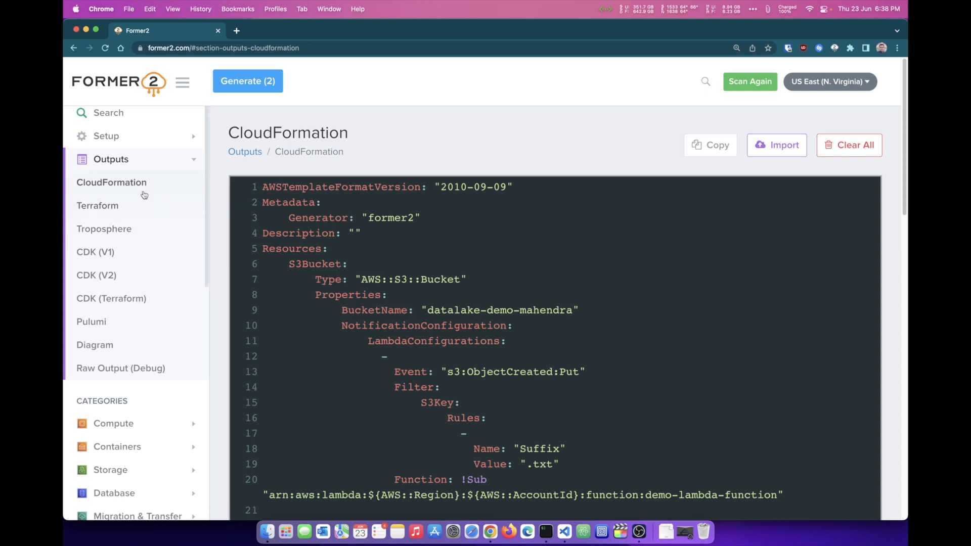
{"action": "mouse_move", "coordinate": [370, 339]}
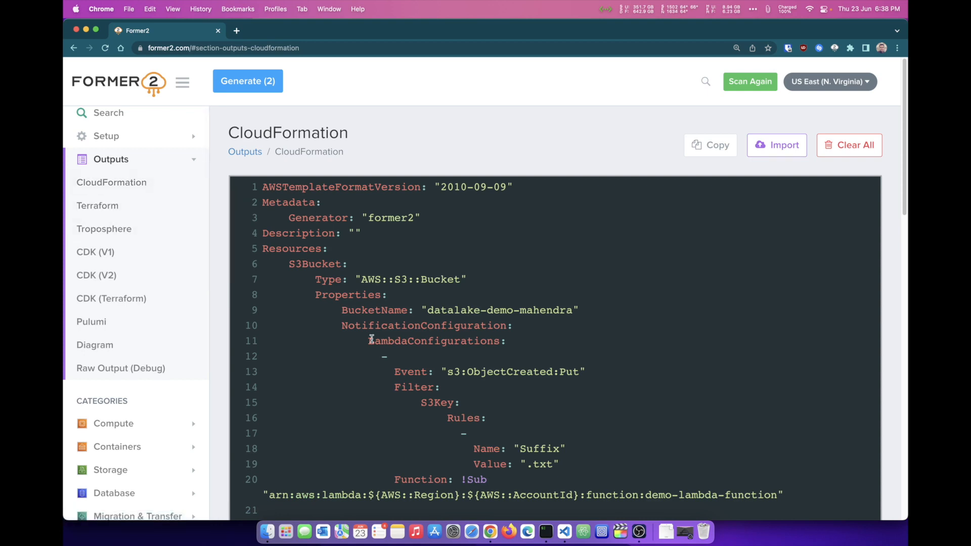
{"action": "mouse_move", "coordinate": [106, 195]}
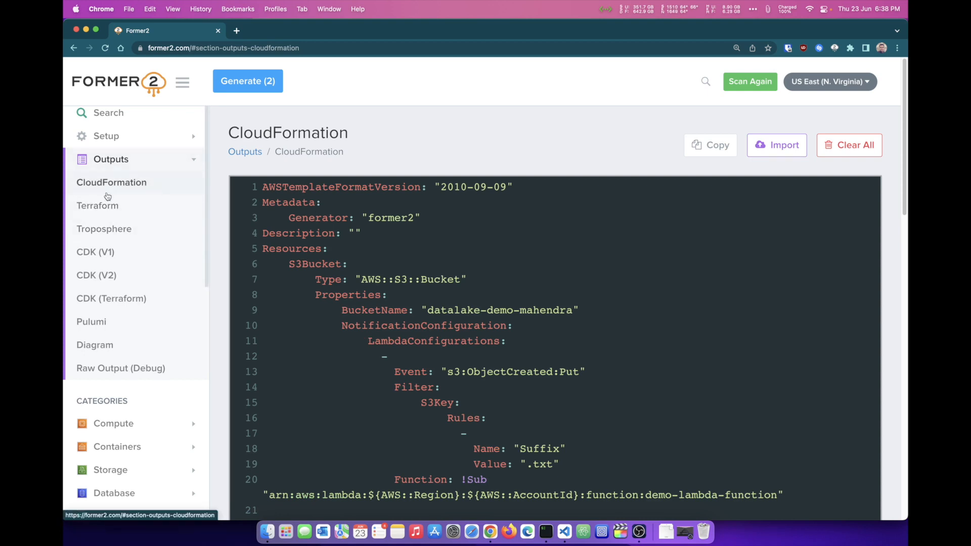
Show the CloudFormation YAML output for the scanned S3 bucket and EC2 instance
{"action": "left_click", "coordinate": [711, 145]}
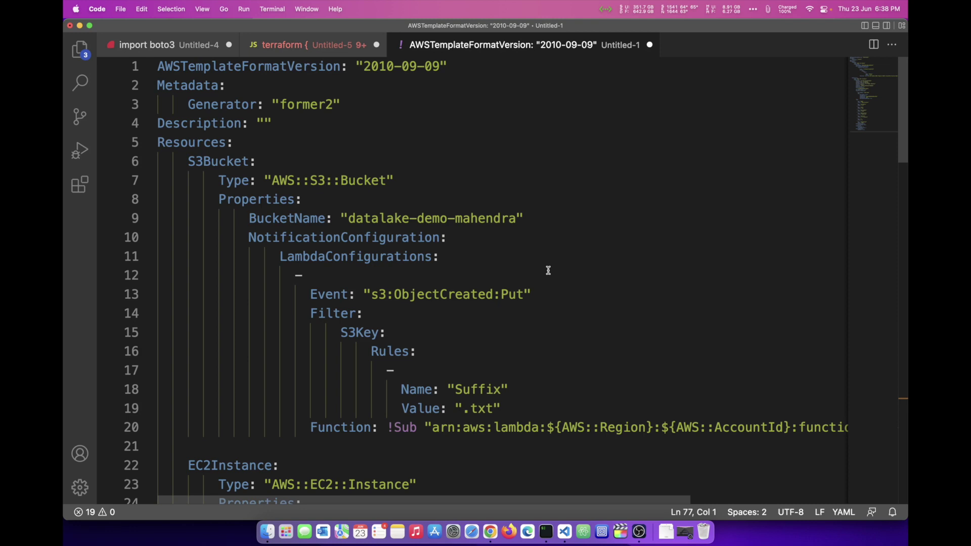
{"action": "mouse_move", "coordinate": [356, 220]}
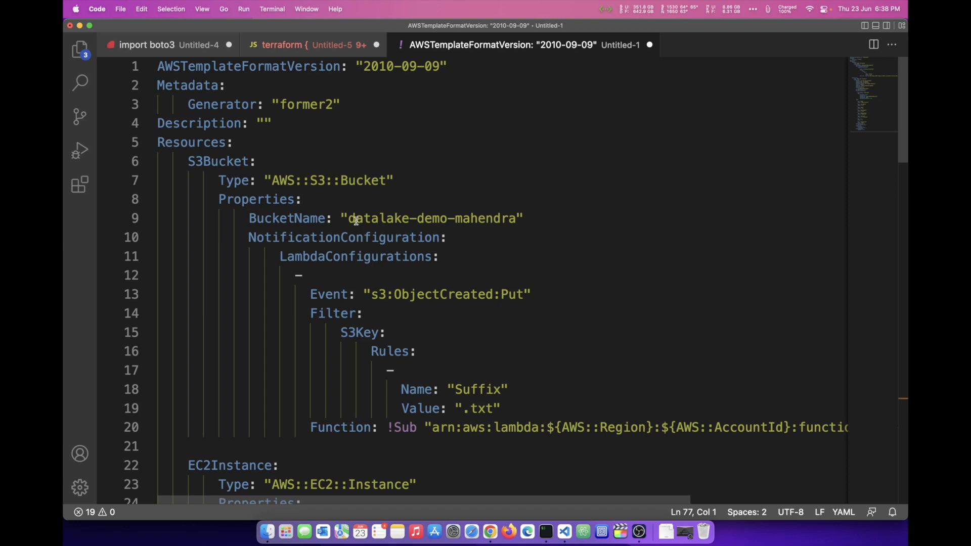
{"action": "mouse_move", "coordinate": [536, 218]}
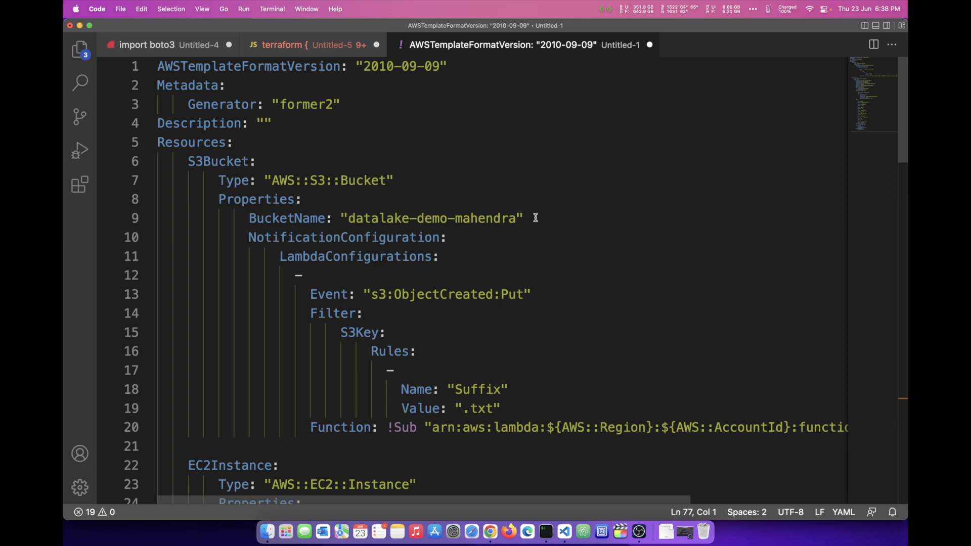
Scroll the pasted YAML down to the EC2Instance properties, including AMI and instance type
{"action": "scroll", "scroll_direction": "down", "scroll_amount": 3}
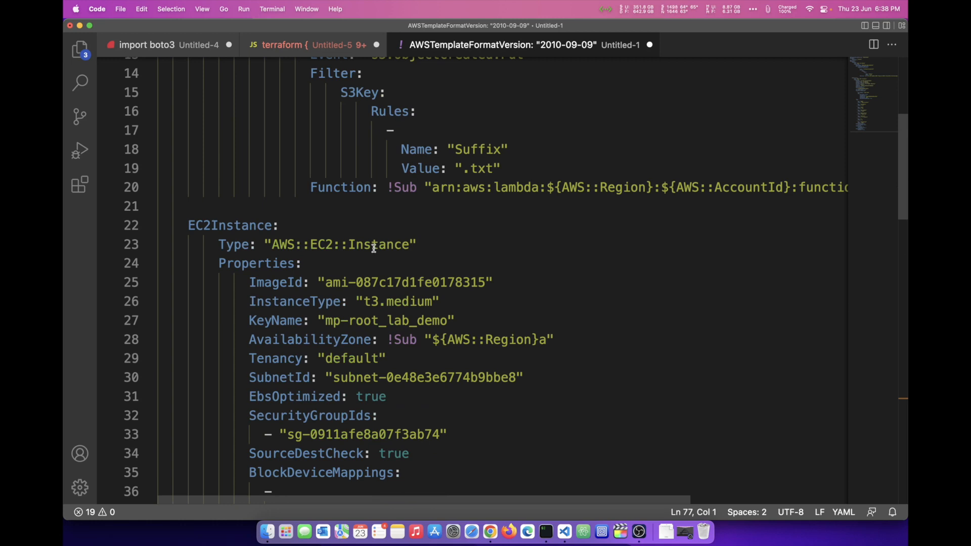
{"action": "mouse_move", "coordinate": [419, 345]}
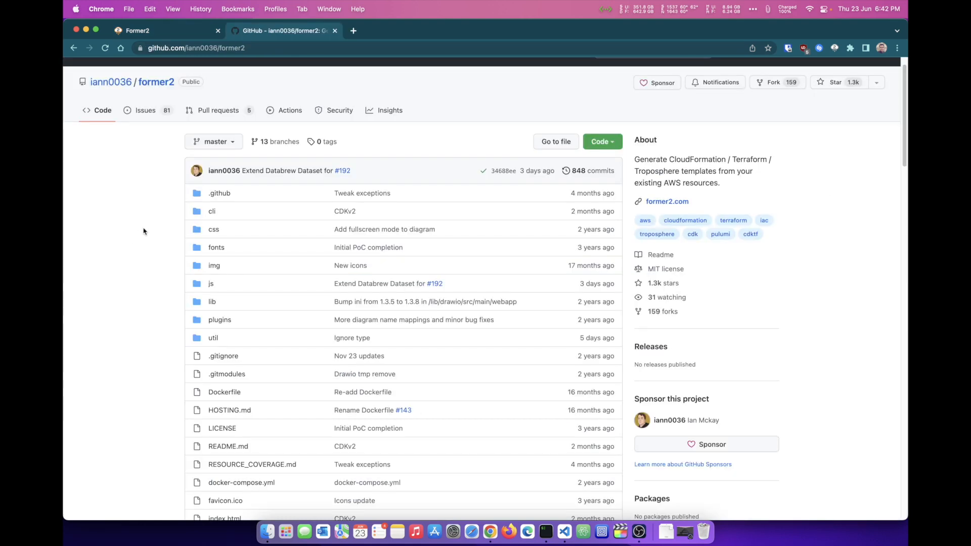
Scroll the GitHub page and open the former2 repository's Code page
{"action": "scroll", "scroll_direction": "down", "scroll_amount": 3}
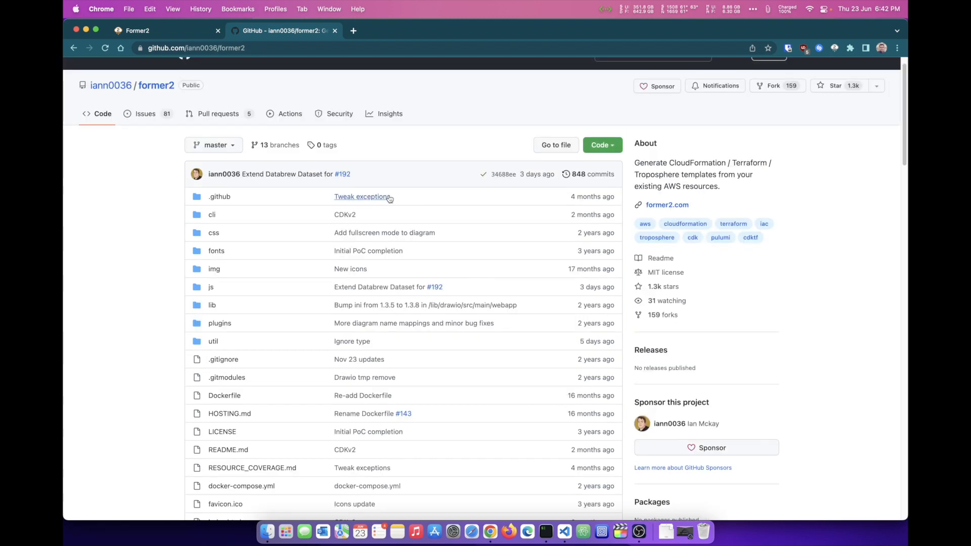
{"action": "left_click", "coordinate": [602, 145]}
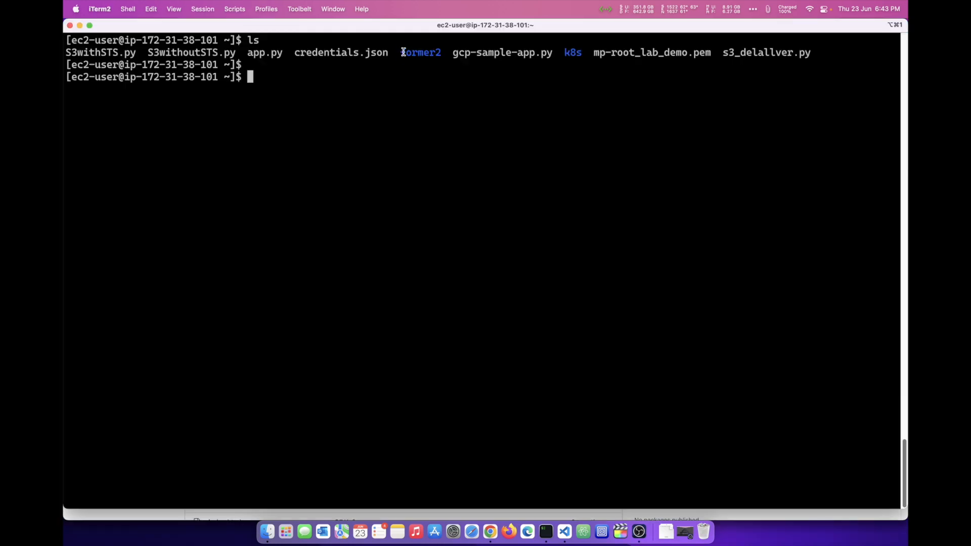
Enter the cloned former2 folder, then list /var/www/html and its former2 directory
{"action": "double_click", "coordinate": [420, 53]}
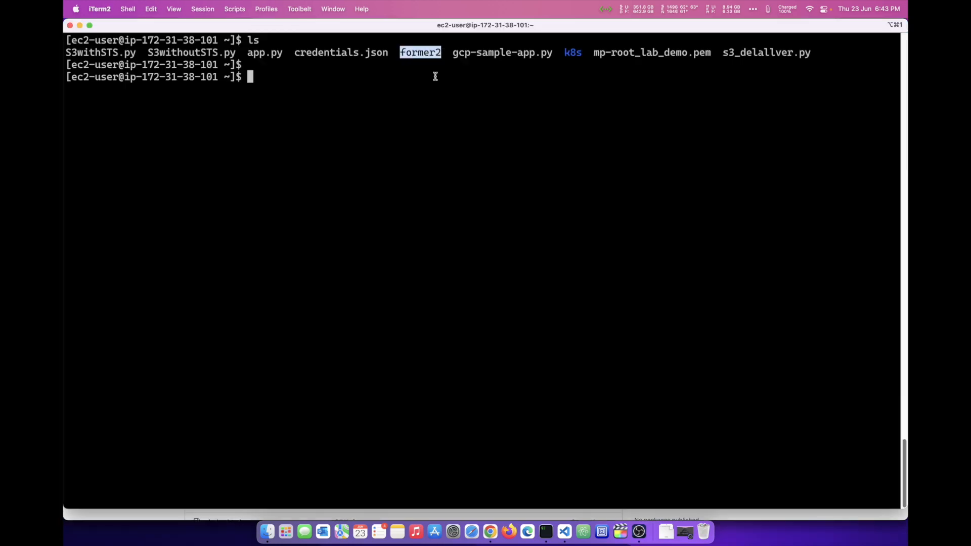
{"action": "type", "text": "cd former2"}
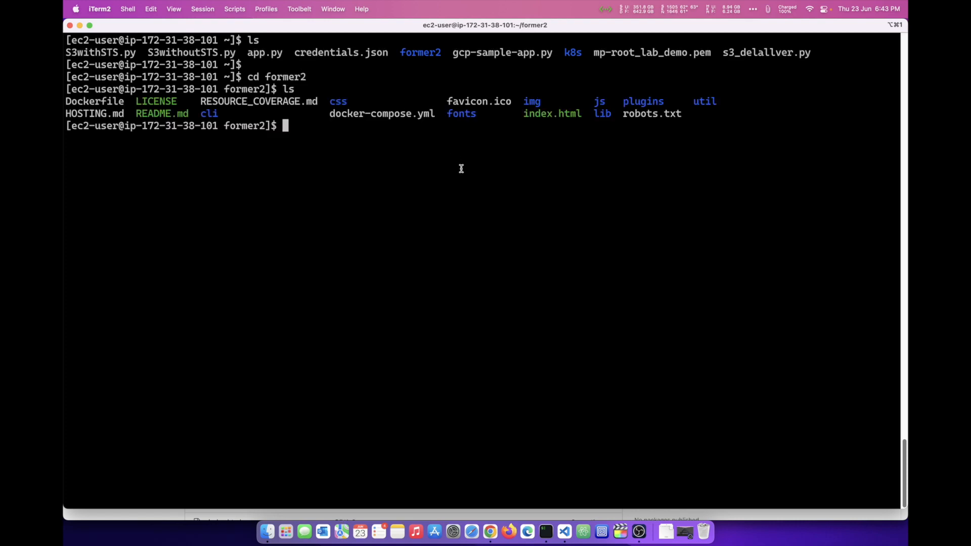
{"action": "mouse_move", "coordinate": [536, 195]}
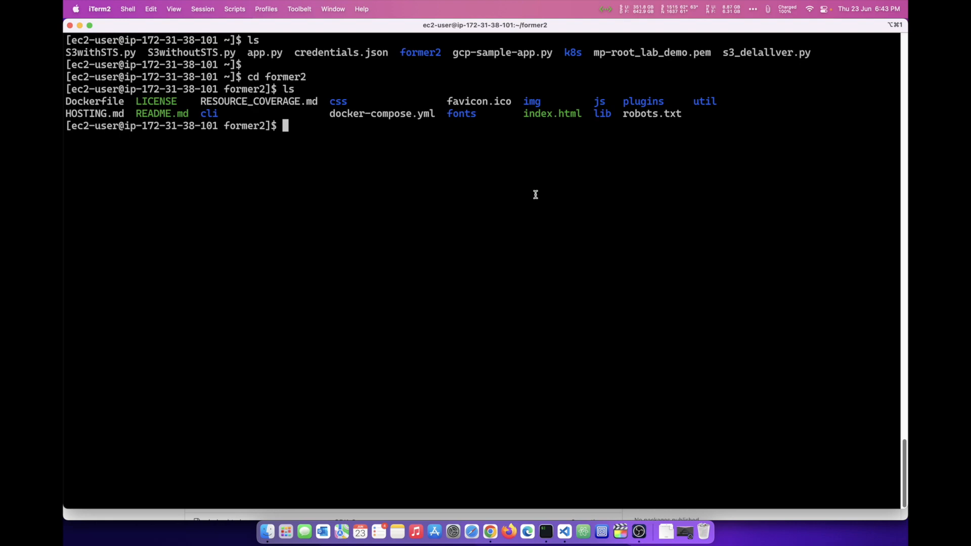
{"action": "mouse_move", "coordinate": [446, 209]}
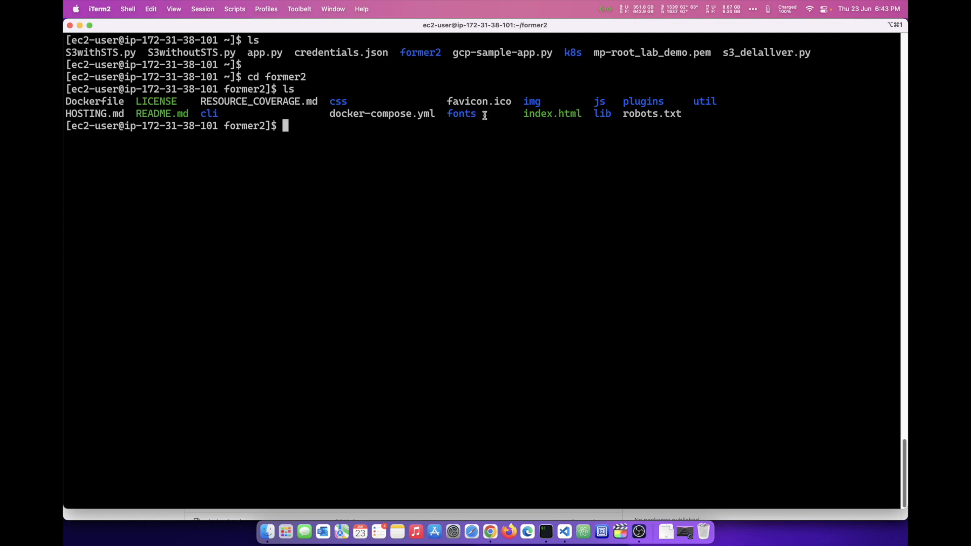
{"action": "mouse_move", "coordinate": [487, 148]}
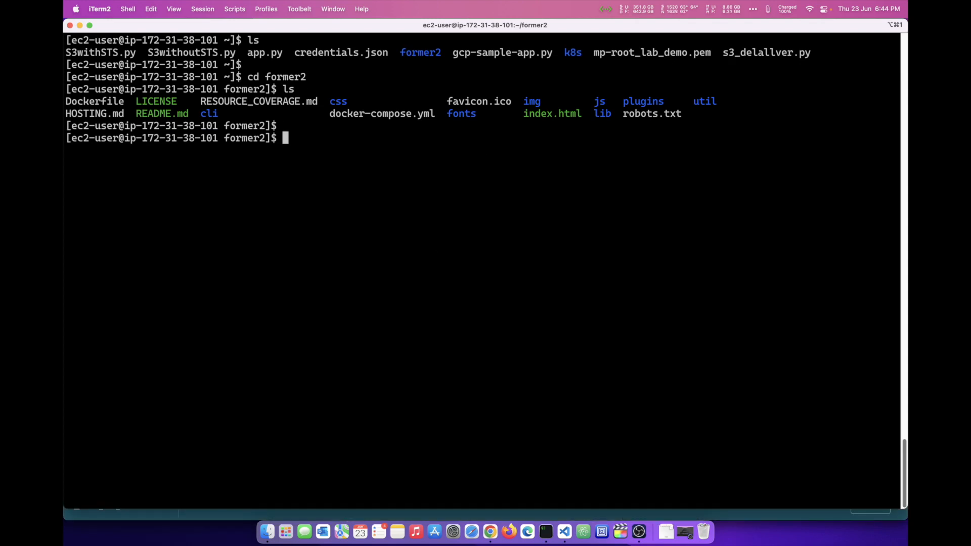
{"action": "type", "text": "cd"}
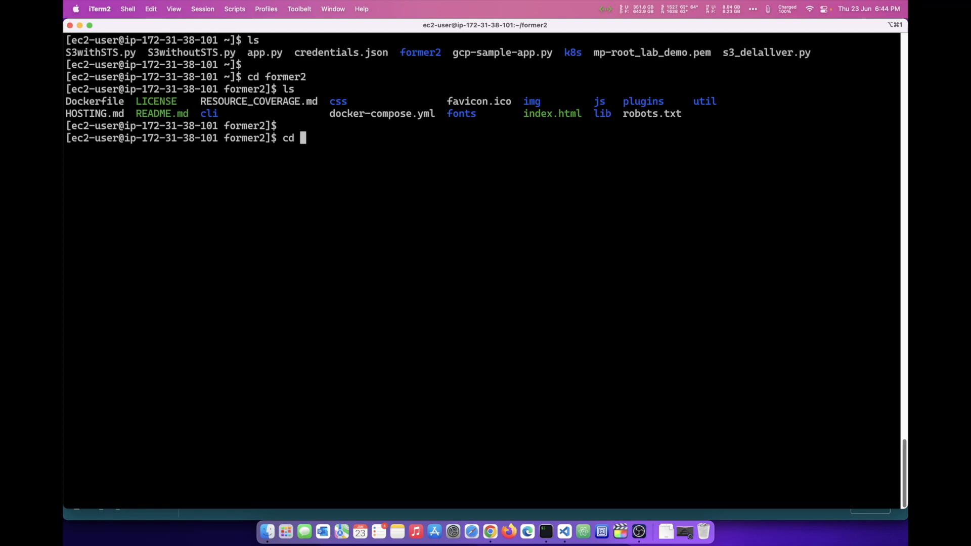
{"action": "type", "text": "/var/www/html"}
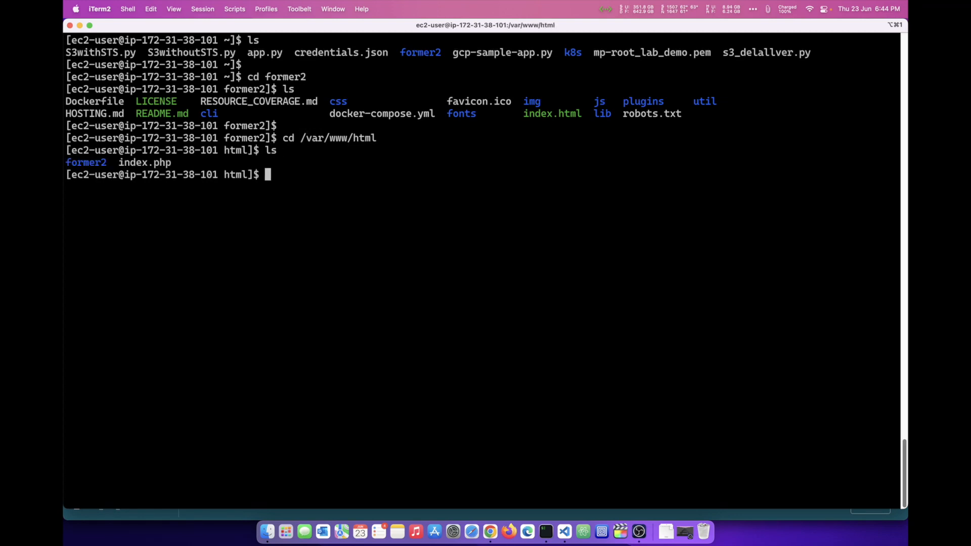
{"action": "double_click", "coordinate": [86, 163]}
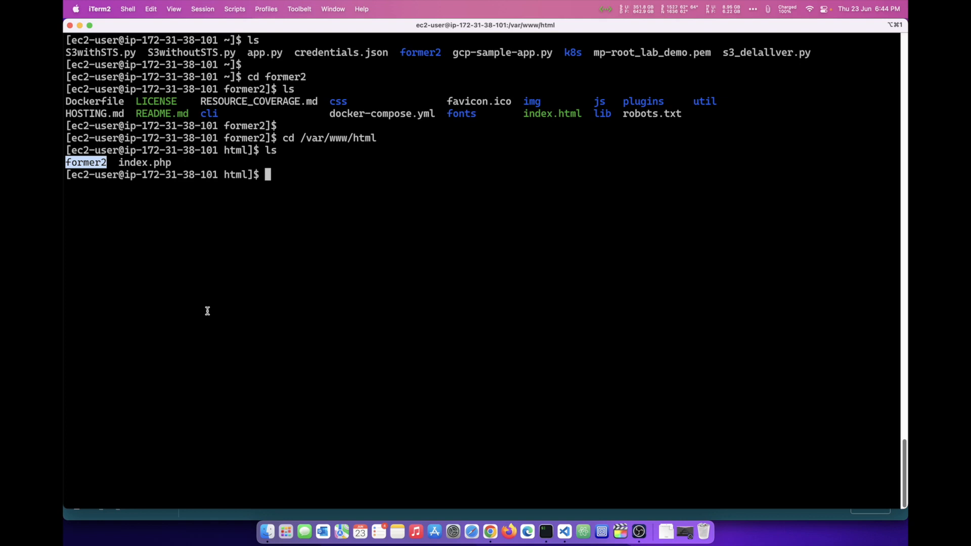
{"action": "mouse_move", "coordinate": [106, 227]}
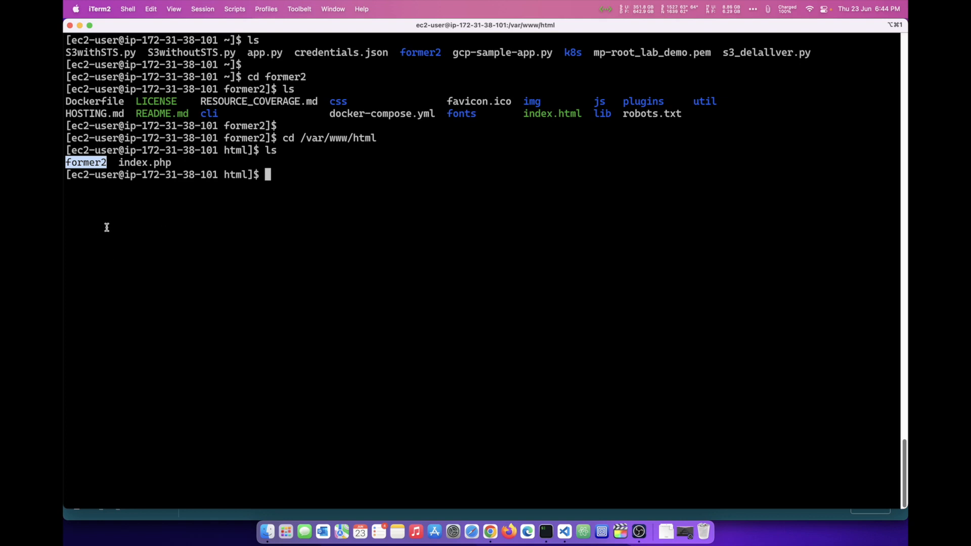
{"action": "mouse_move", "coordinate": [213, 218]}
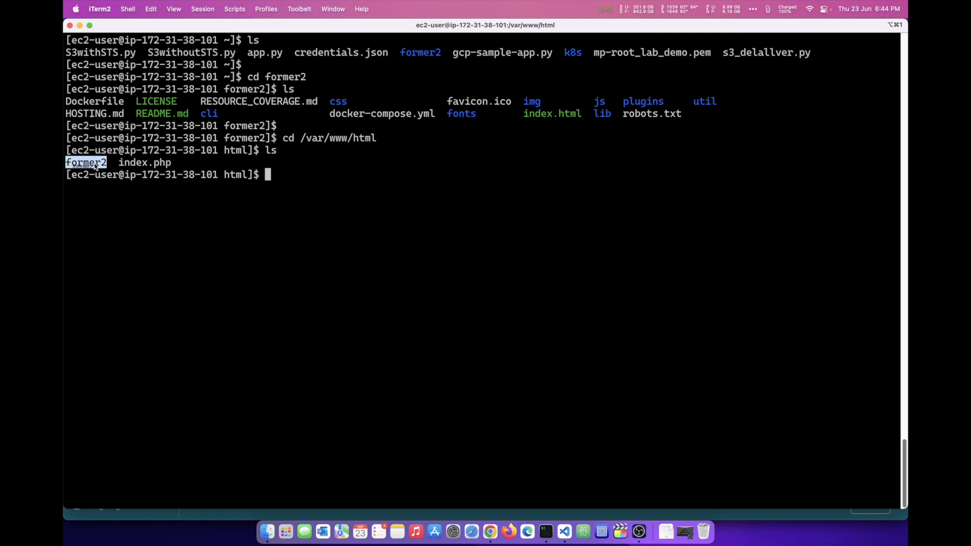
{"action": "type", "text": "former2"}
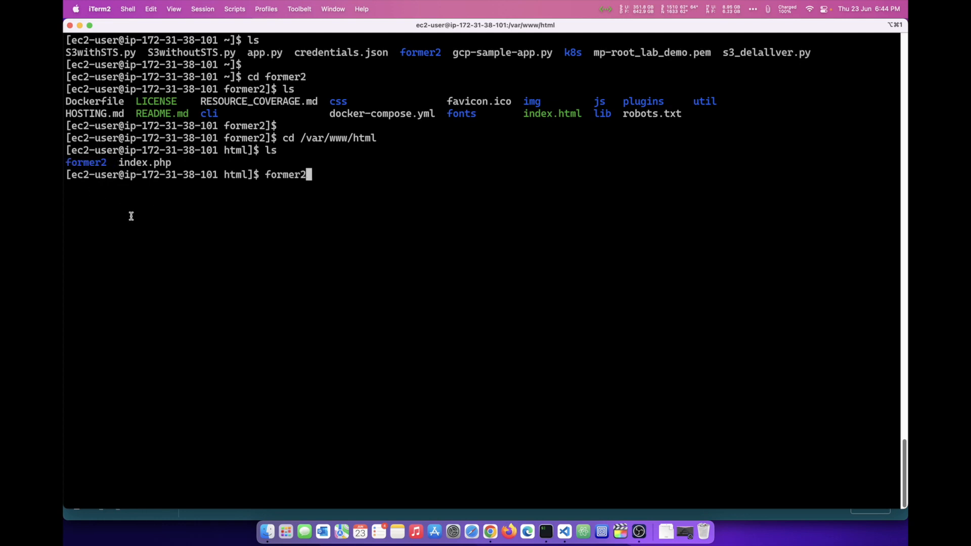